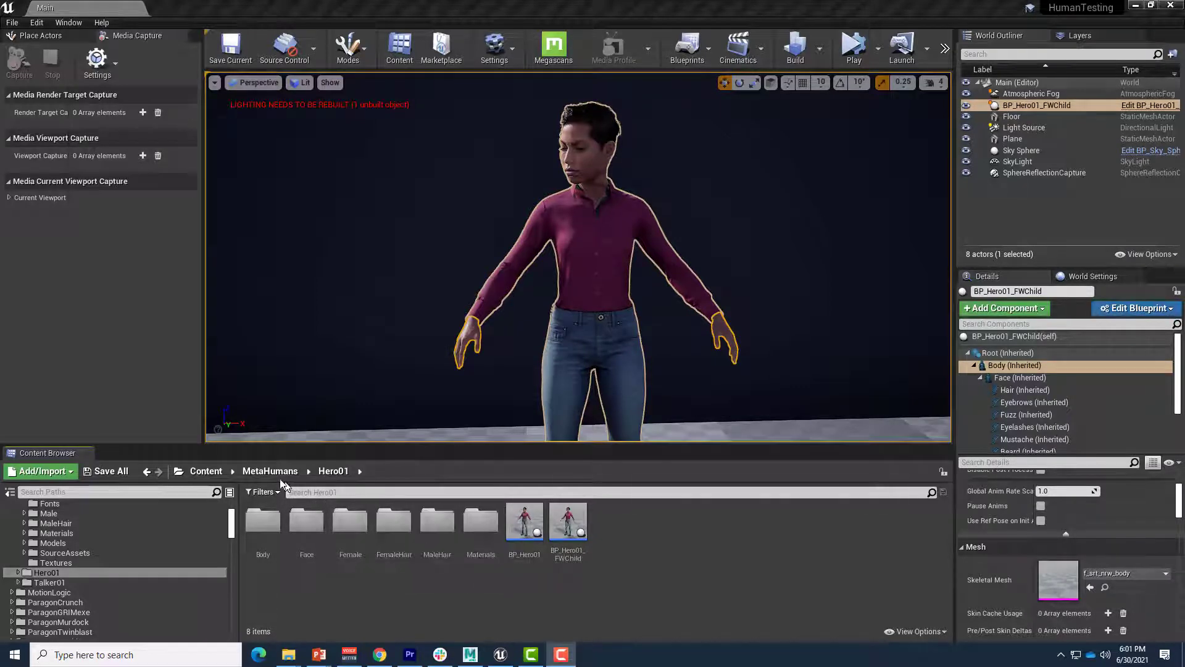
- Browse to Content > MetaHumans > Common and open its nested Common folder of body preview assets
click(269, 470)
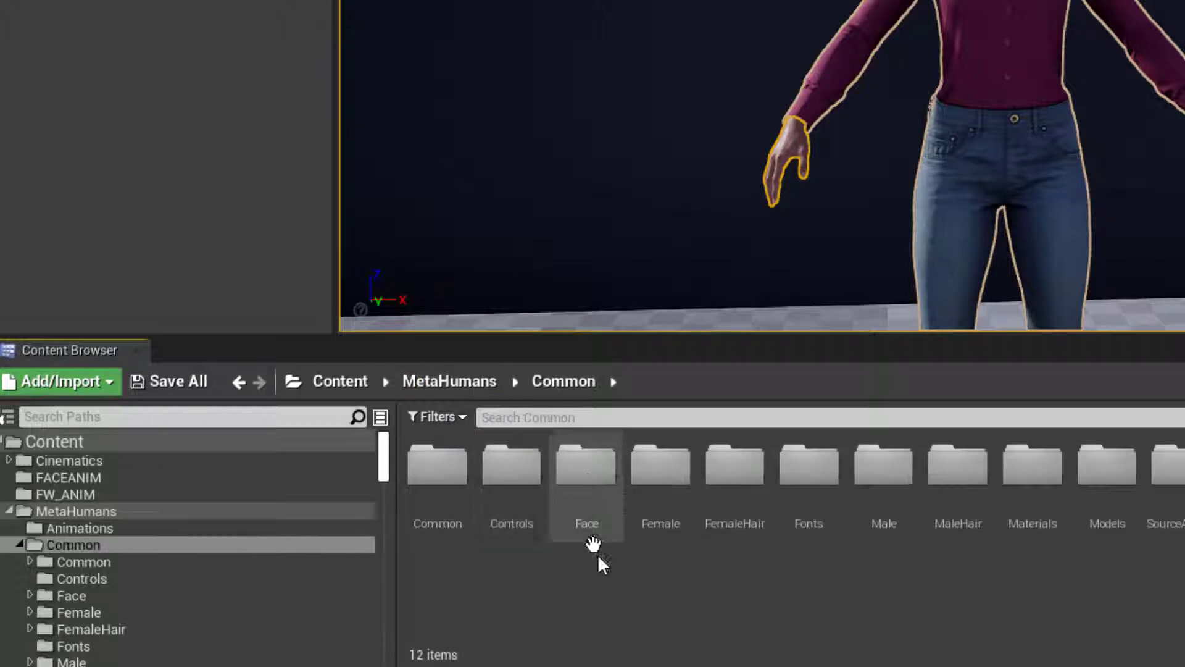
mouse_move(437, 484)
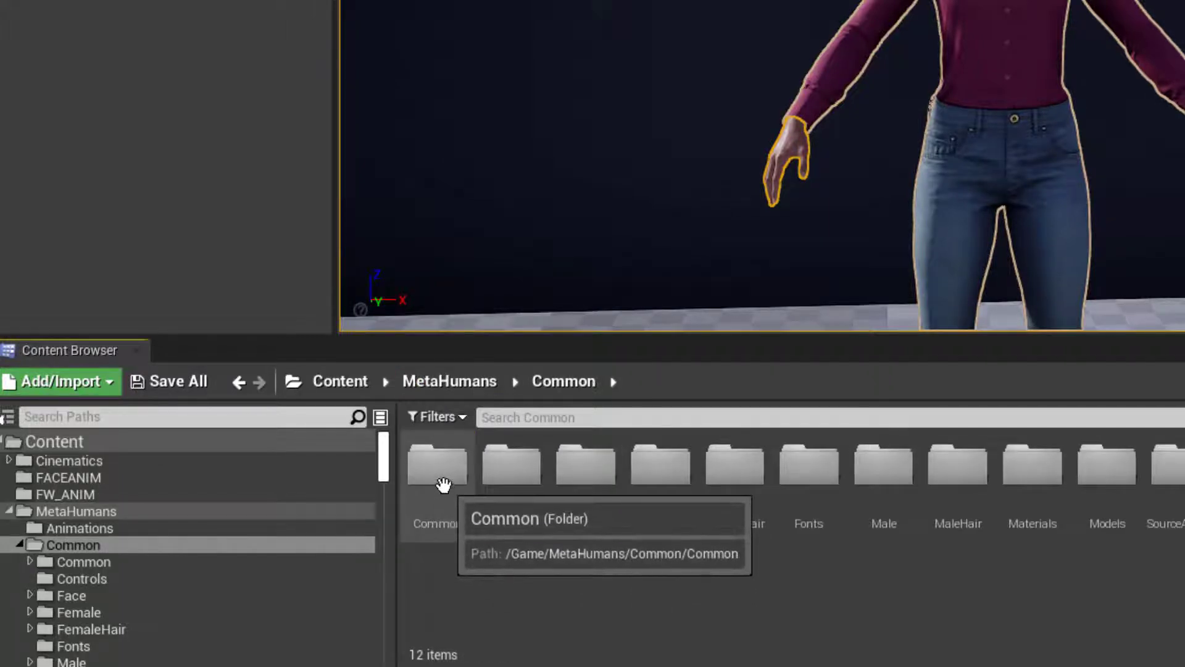
double_click(436, 465)
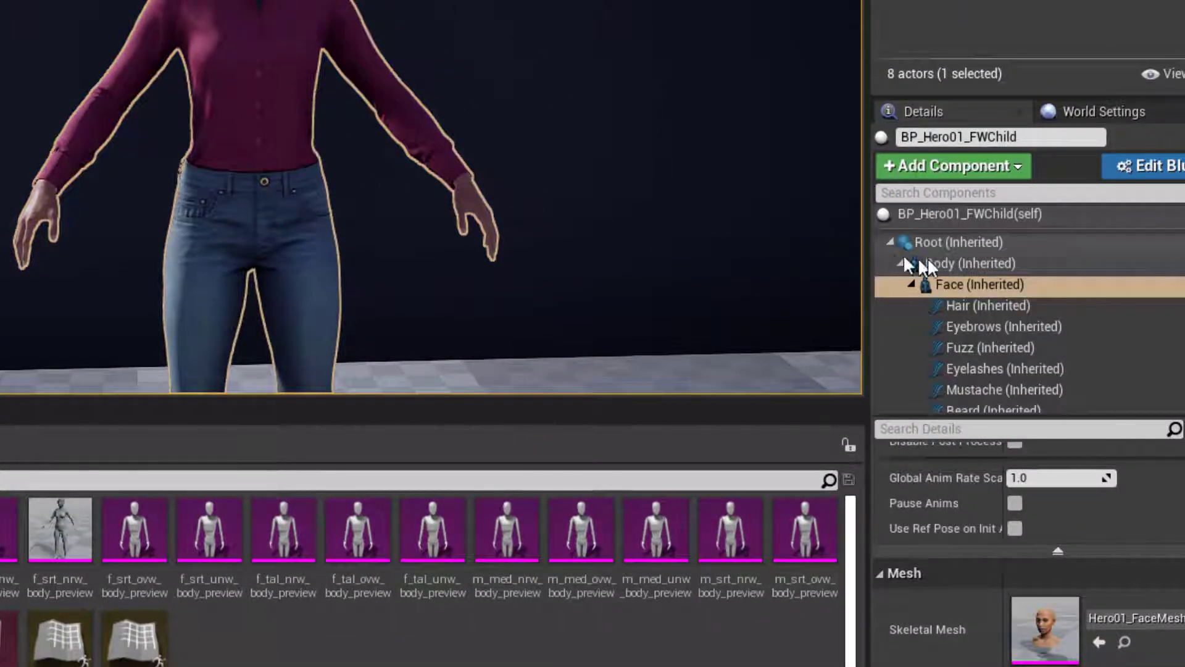
- Export the Body component's f_srt_nrw_body_preview mesh to FBX in fbx_demo with default options
click(970, 263)
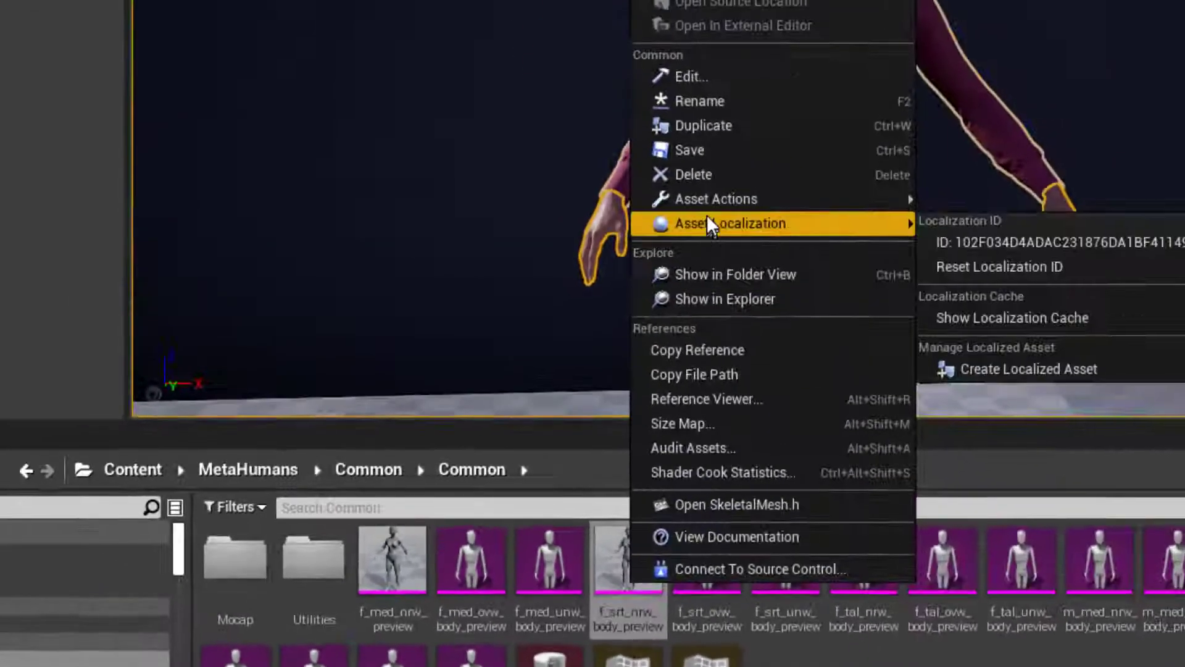
mouse_move(714, 198)
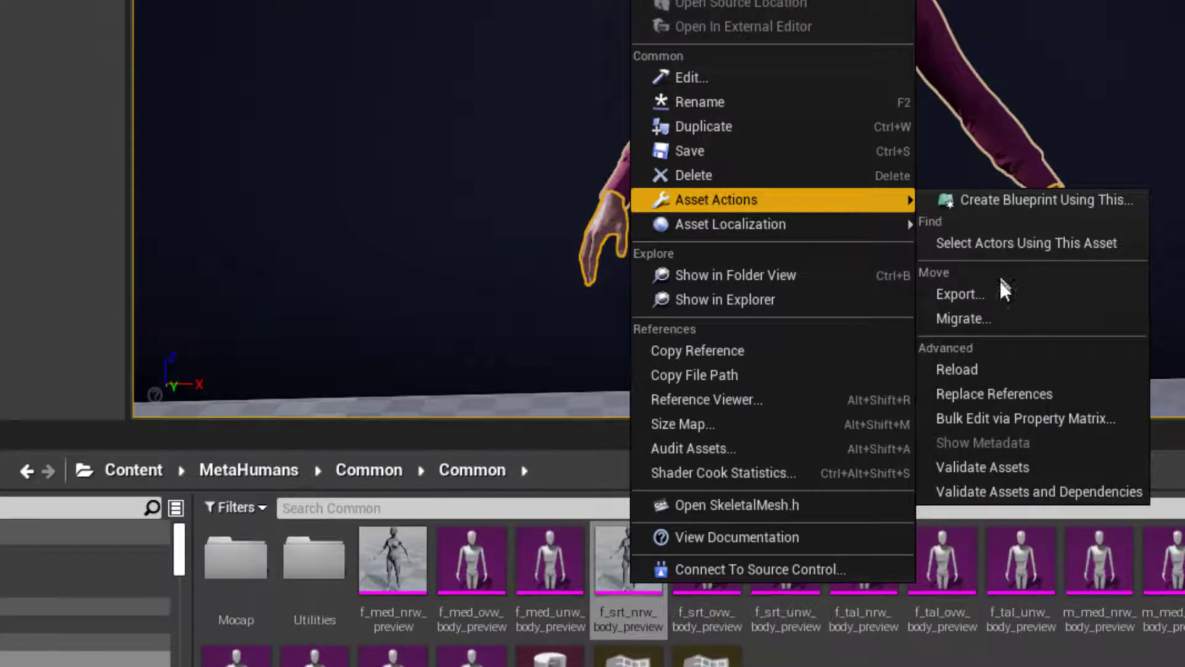
click(960, 294)
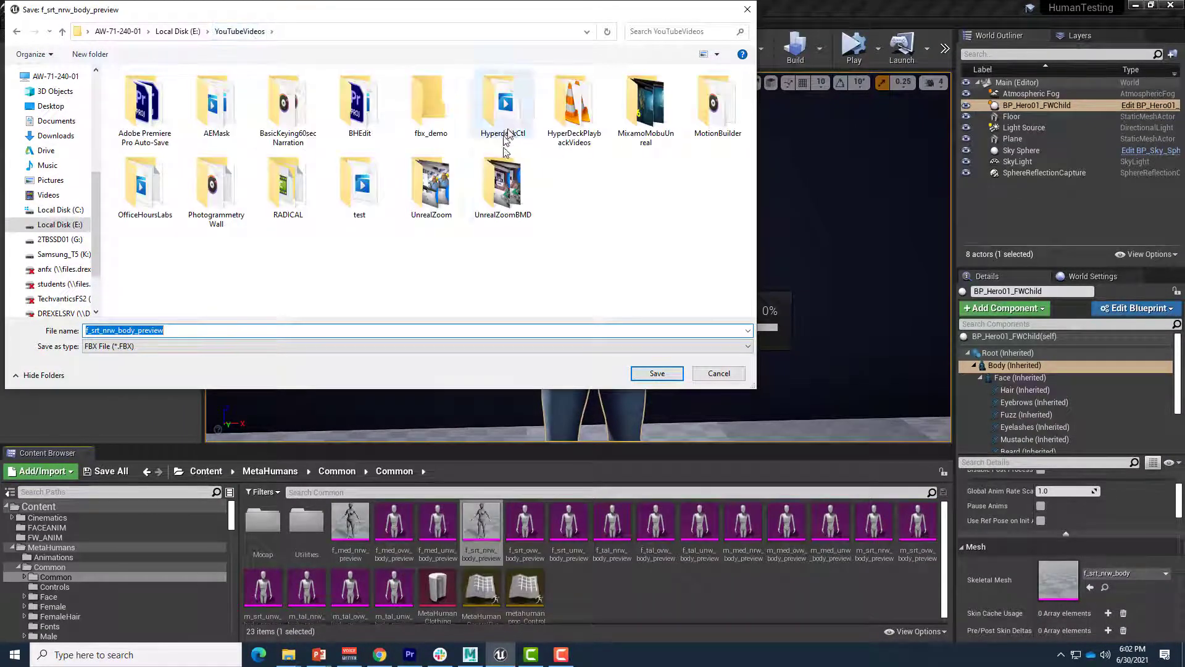
double_click(431, 102)
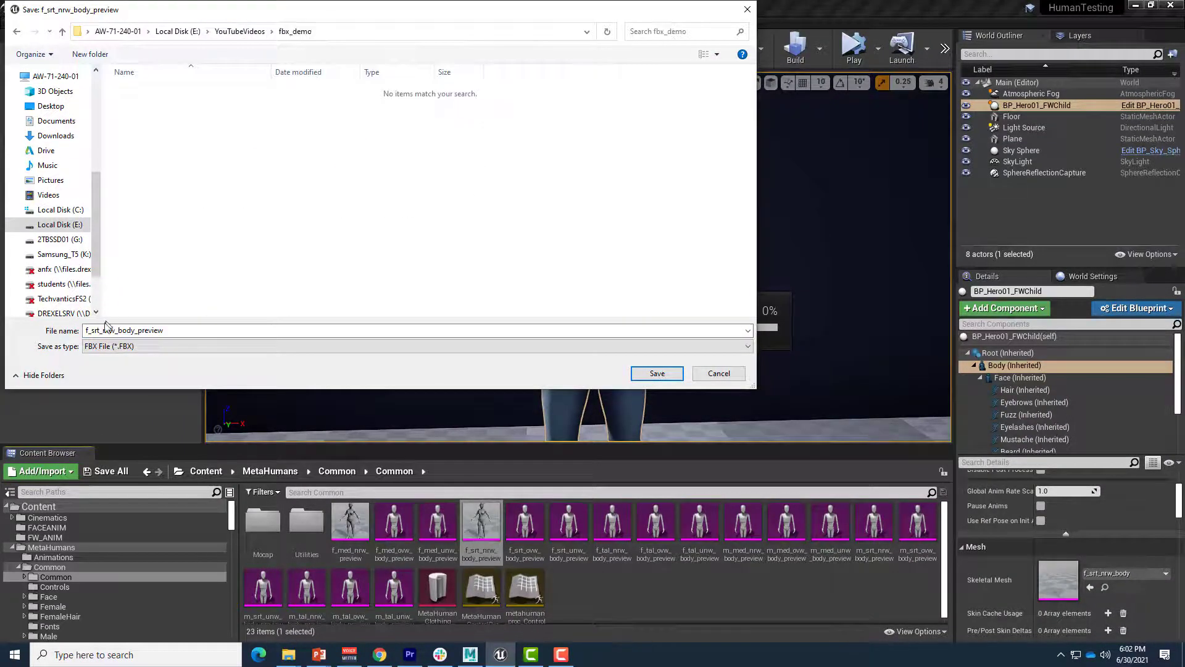
click(655, 373)
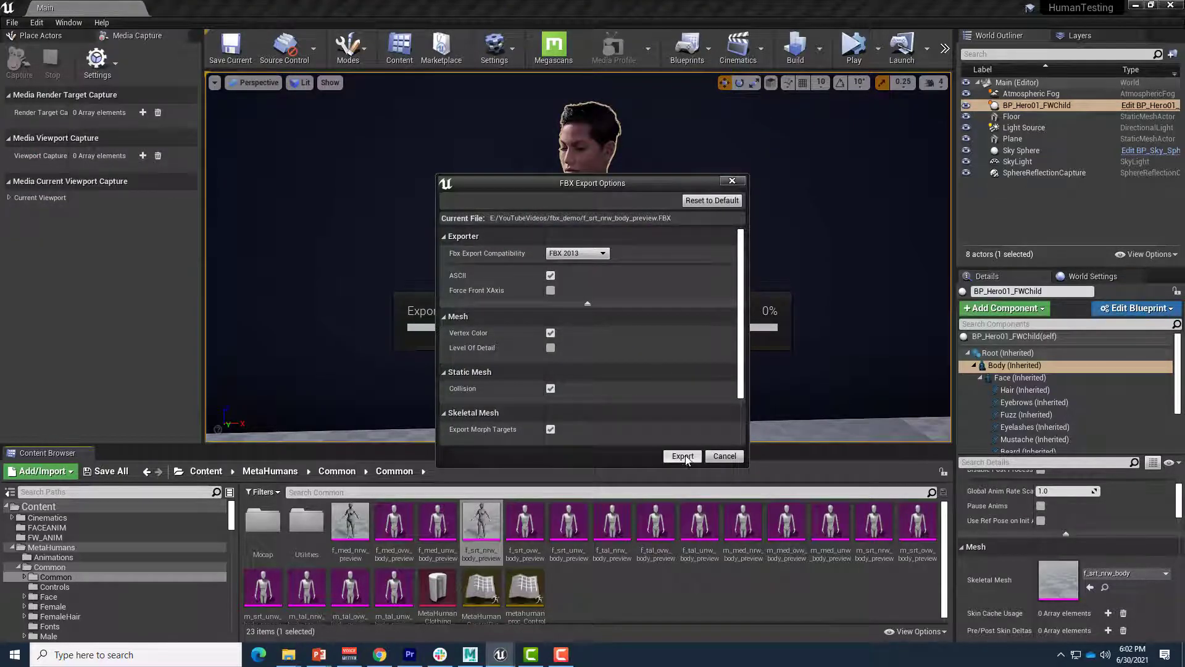
click(681, 456)
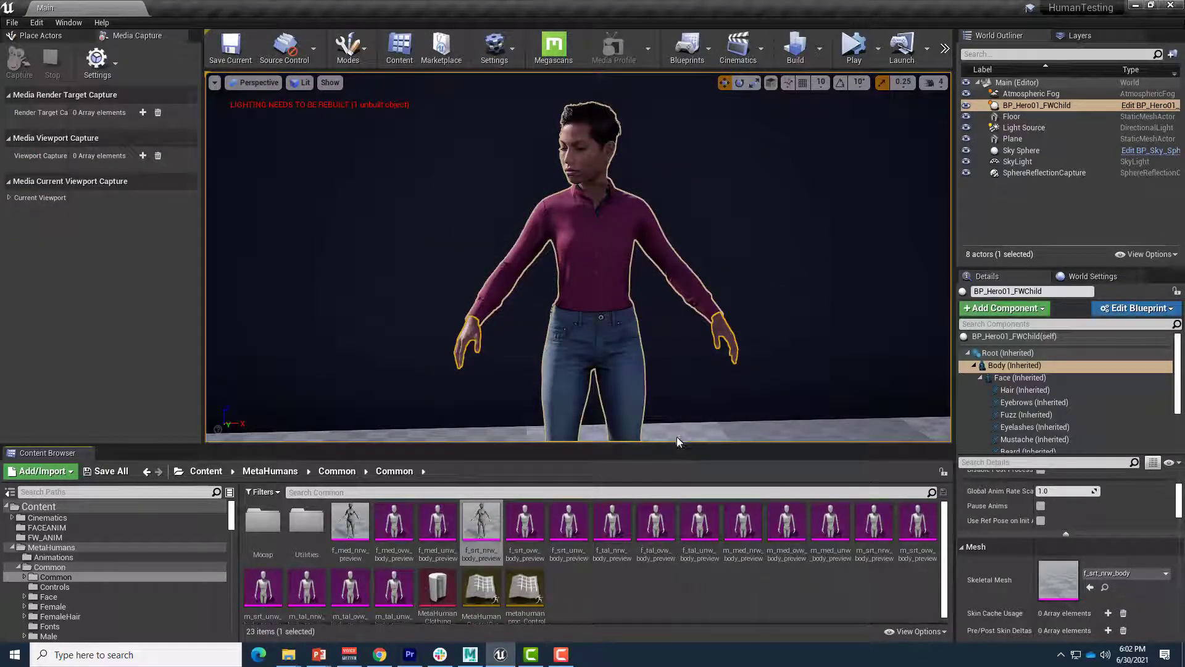
- In MotionBuilder, open f_srt_nrw_body_preview.FBX from E:\YouTubeVideos\fbx_demo with default options
click(469, 654)
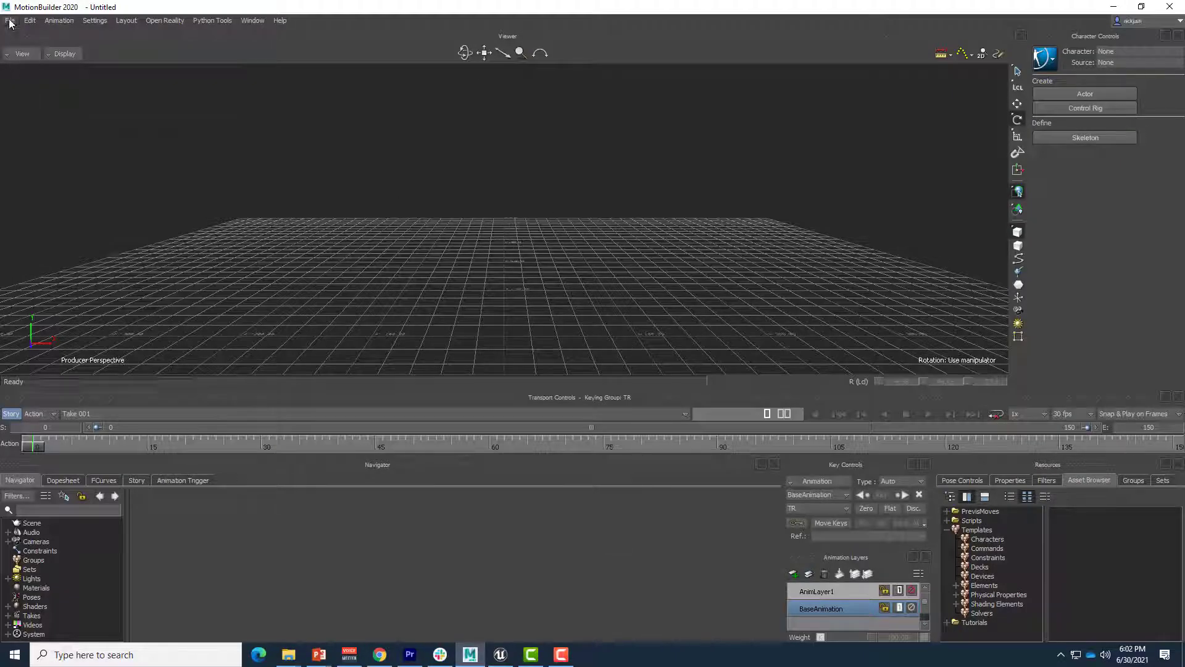
click(10, 20)
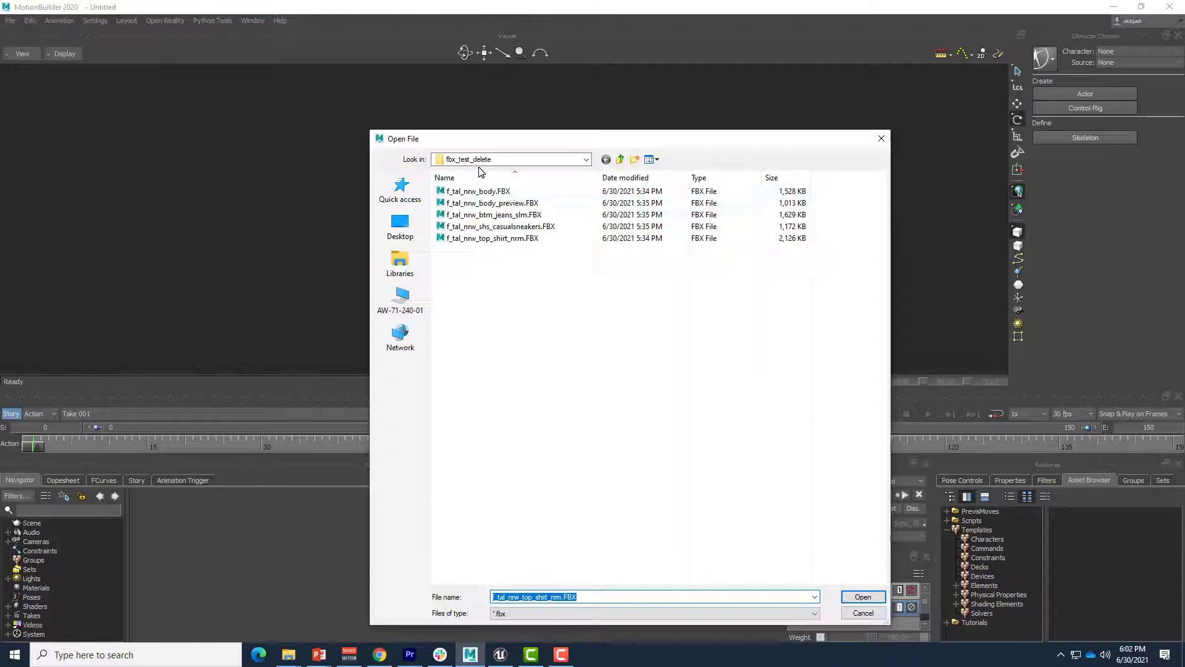
click(586, 159)
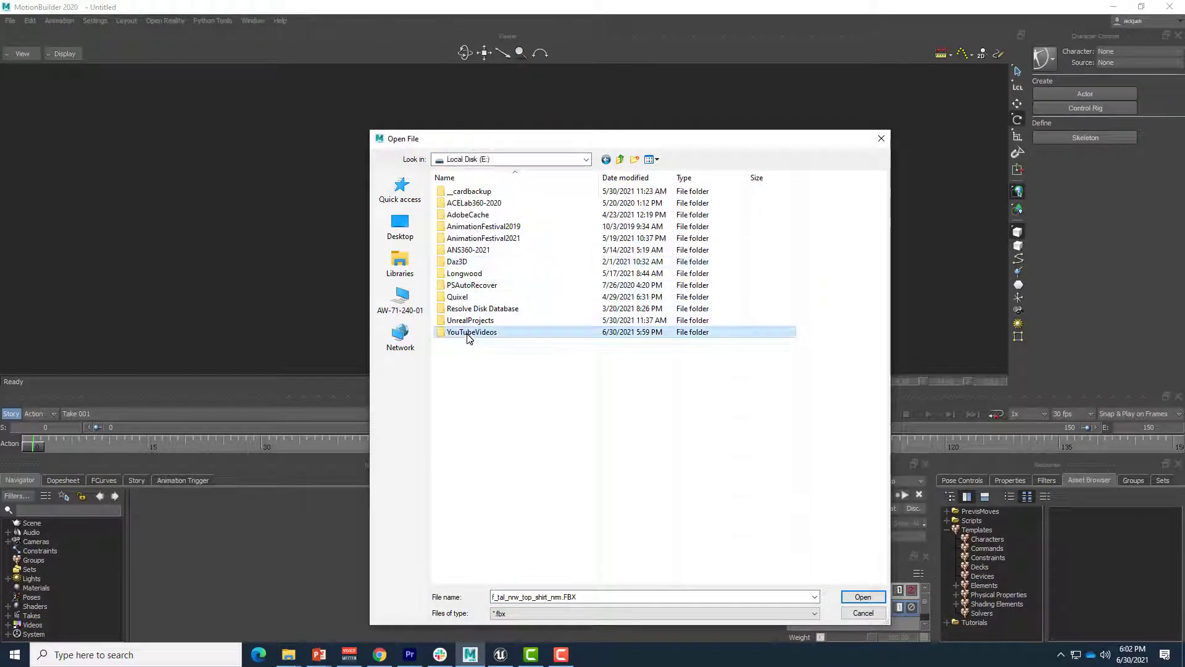
double_click(472, 332)
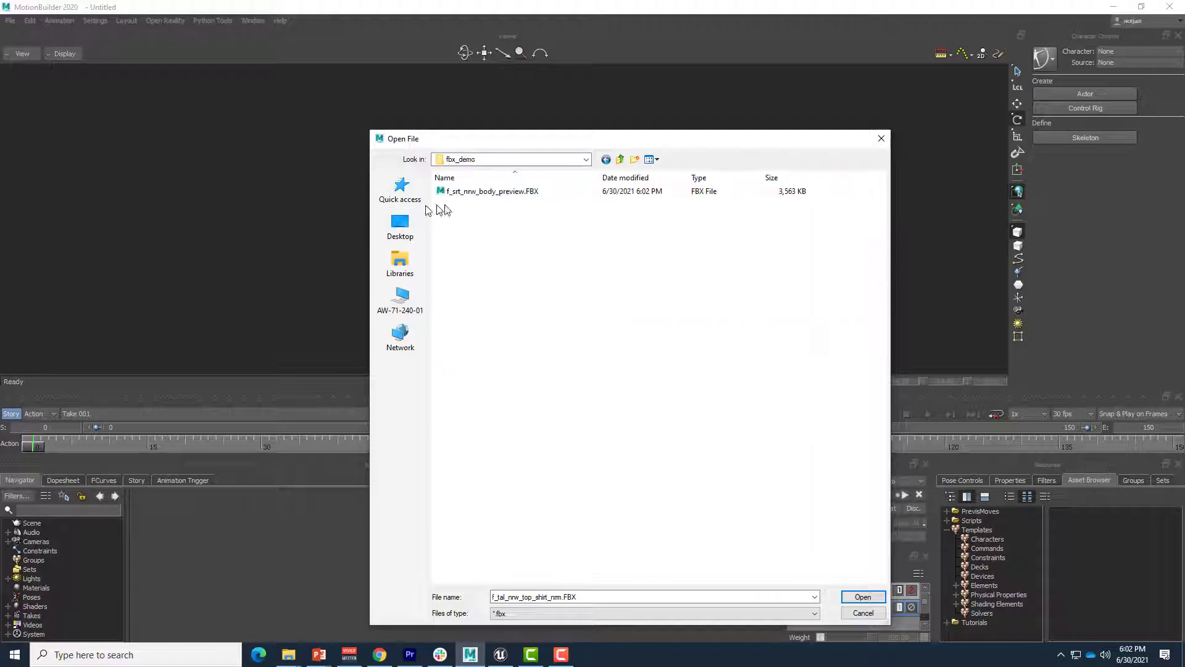
click(862, 596)
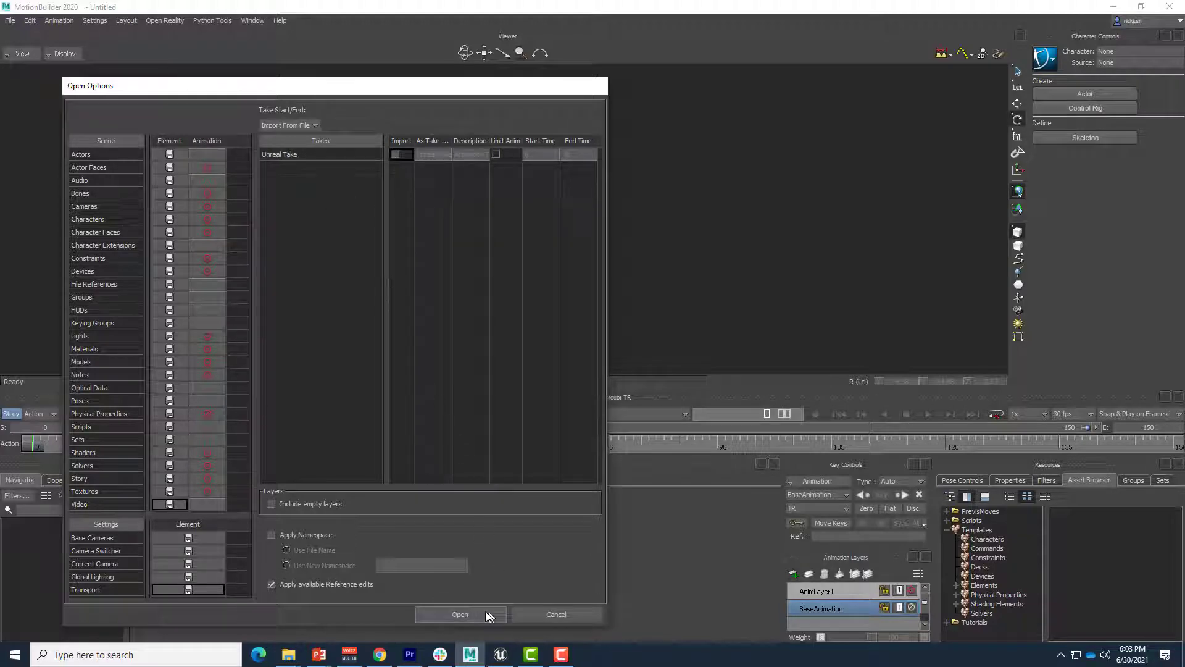
click(459, 614)
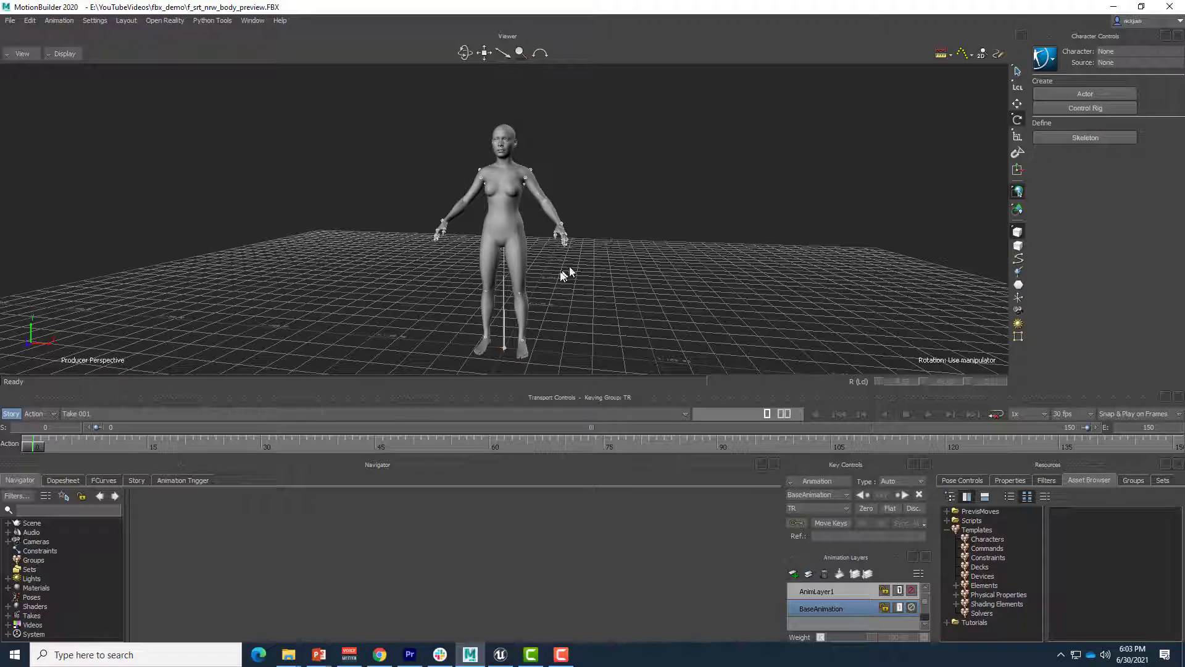
mouse_move(549, 353)
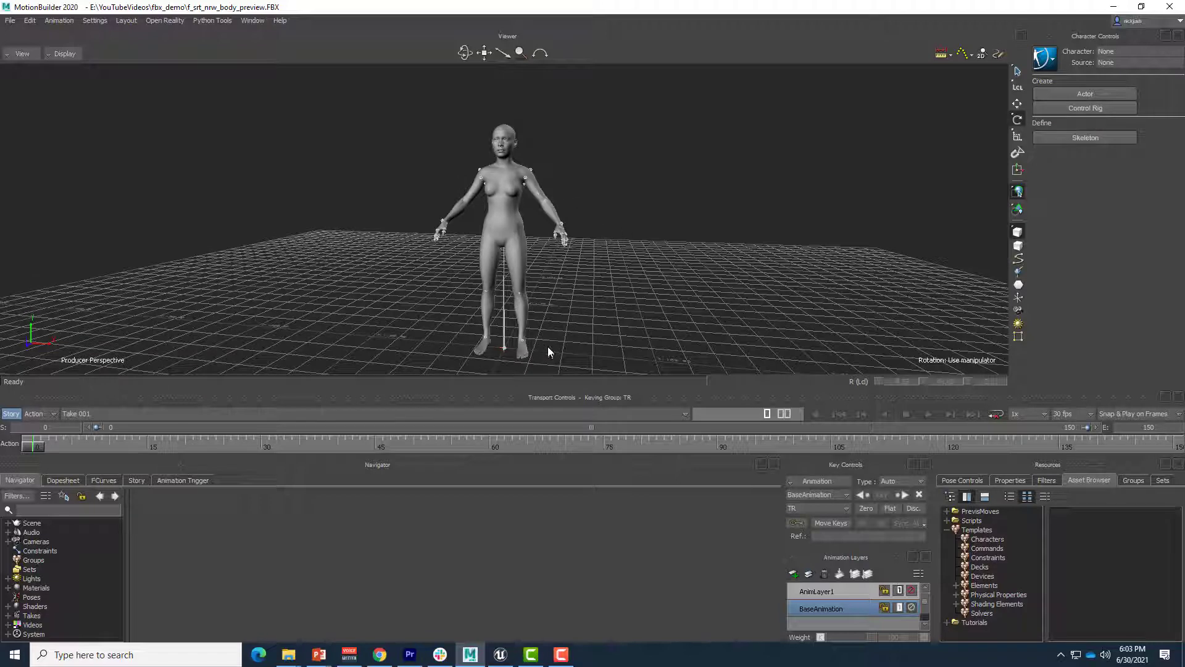
mouse_move(541, 244)
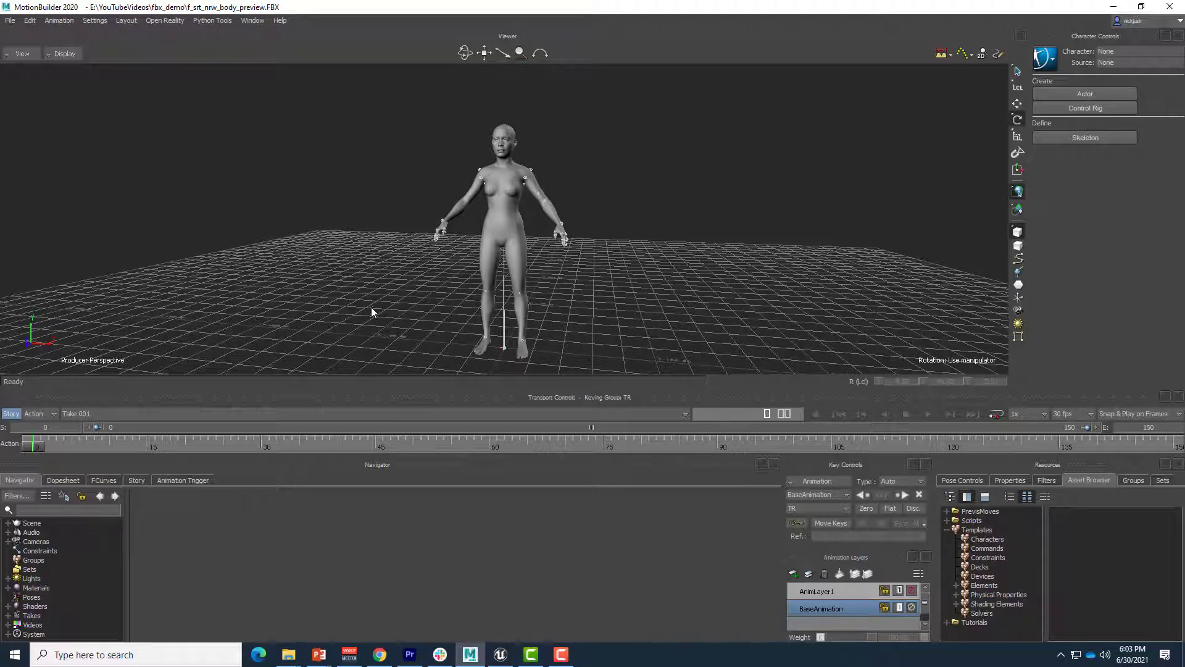
mouse_move(321, 307)
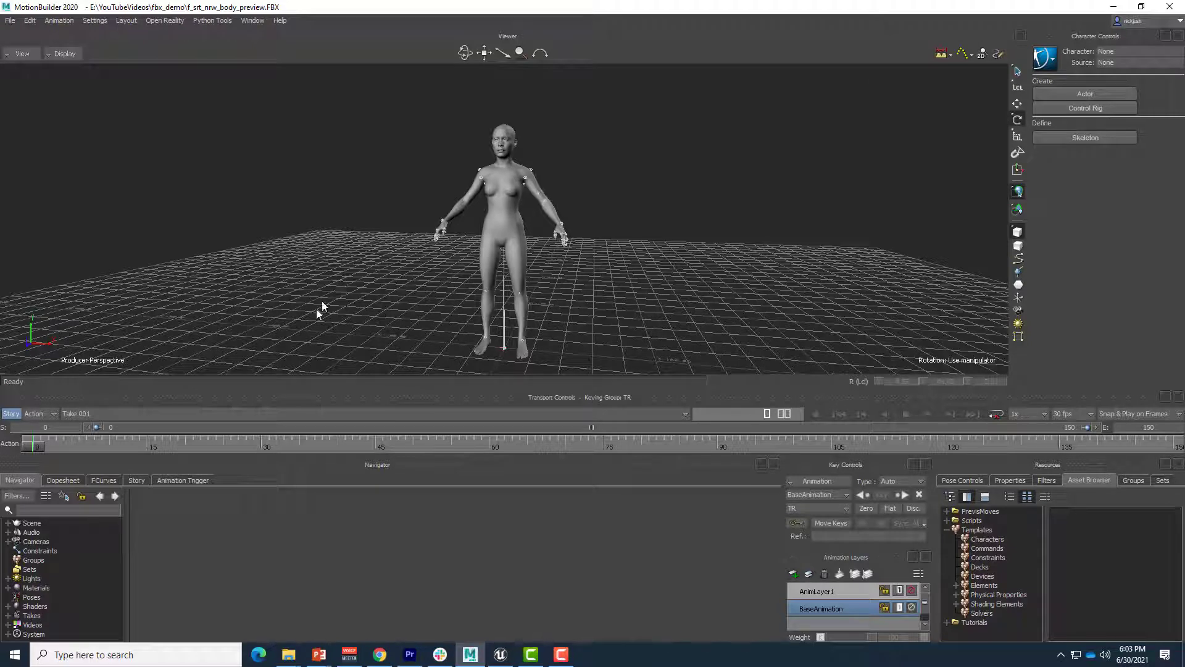
click(499, 654)
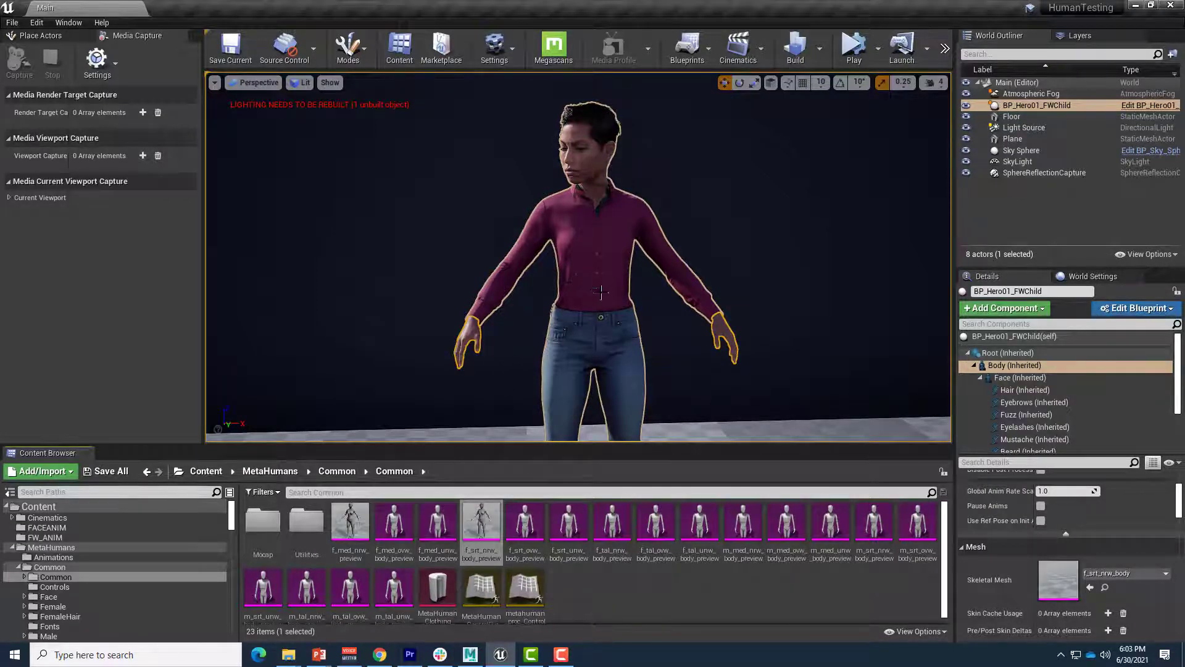
mouse_move(555, 355)
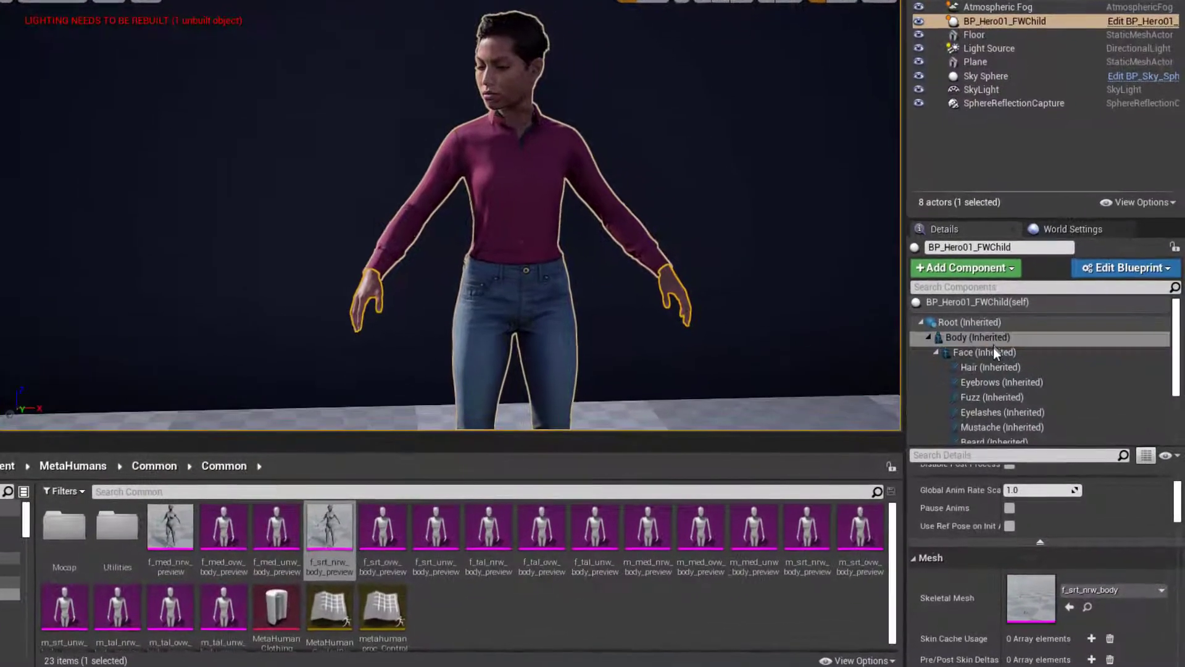
- Scroll the Details component list to Torso, which uses the f_srt_nrw_top_shirt_nrm mesh
scroll(down, 3)
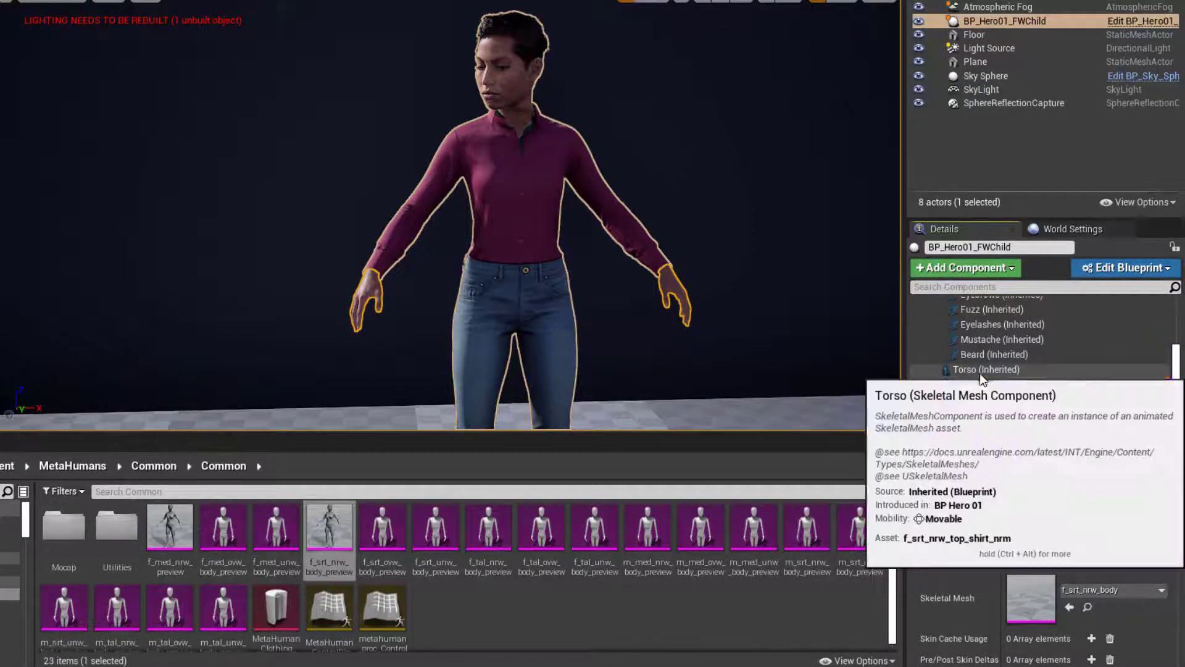
- Export the Torso's f_srt_nrw_top_shirt_nrm shirt mesh to FBX in fbx_demo
click(986, 370)
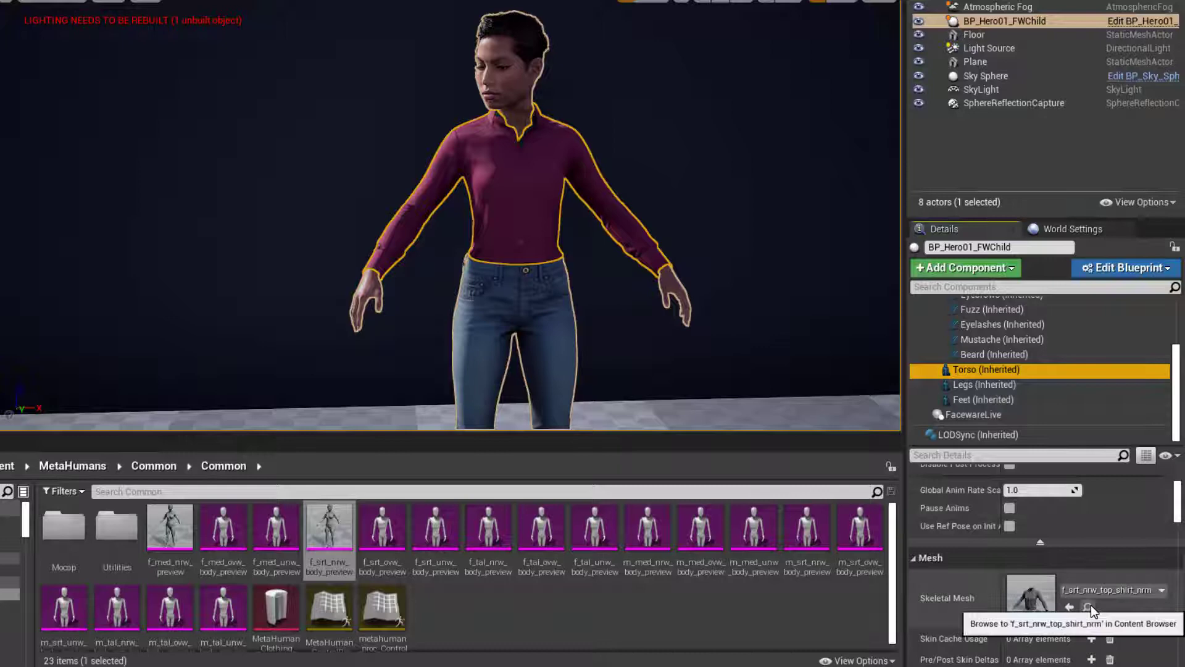
click(1089, 608)
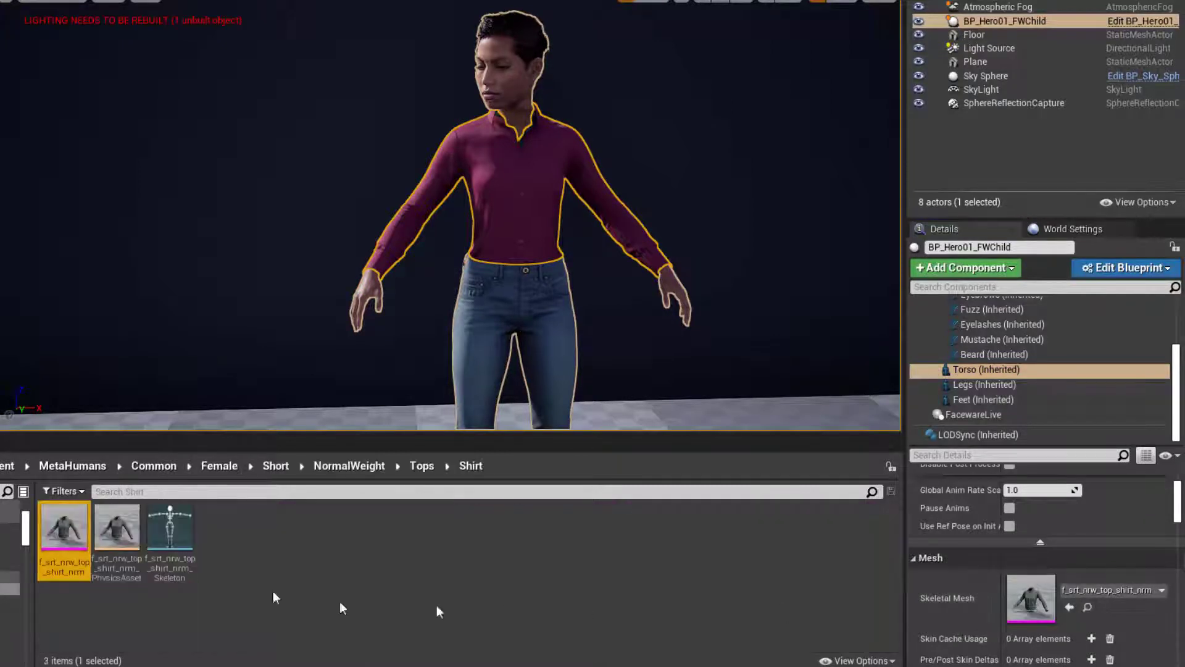
right_click(64, 529)
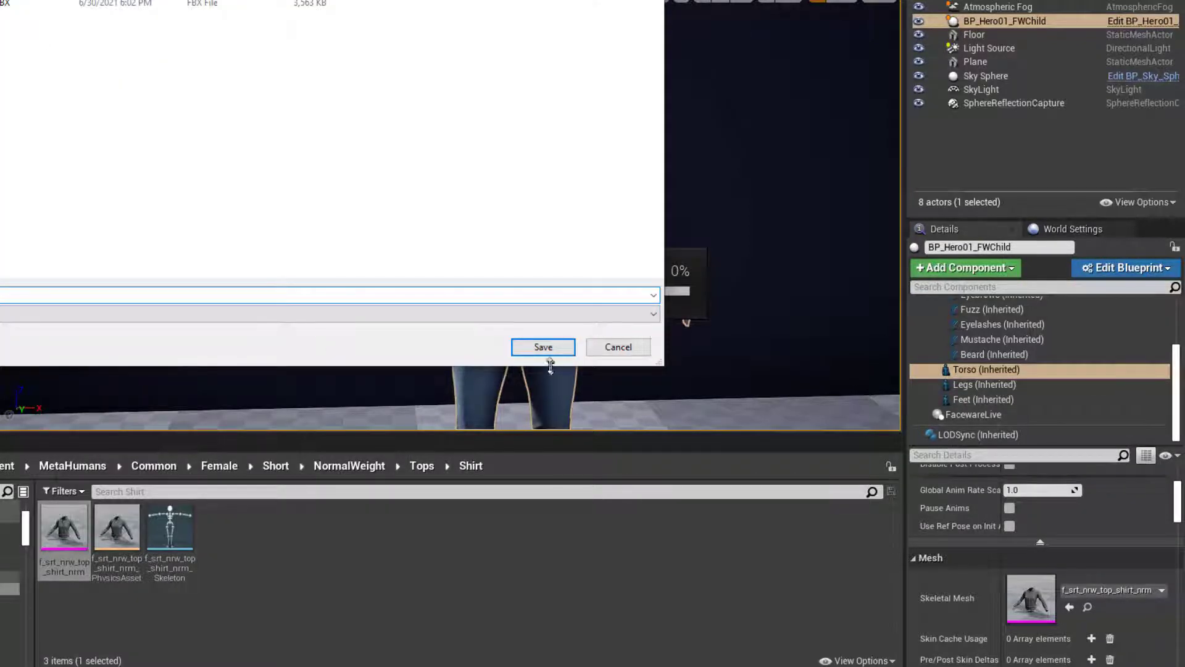
click(542, 347)
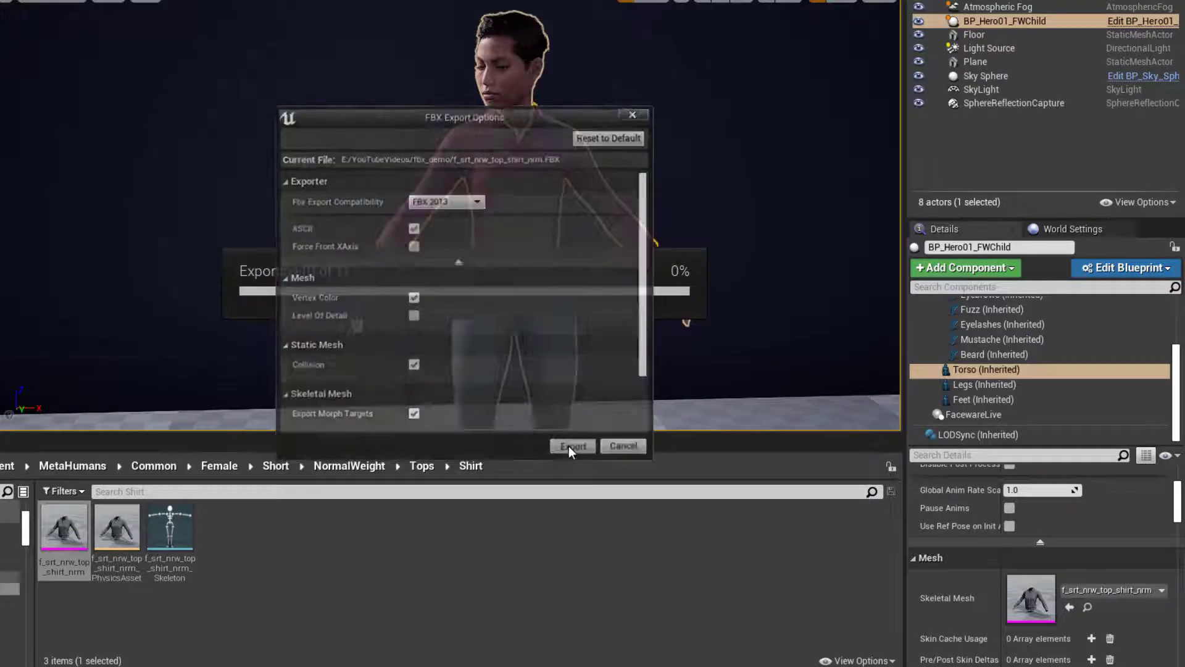
click(572, 445)
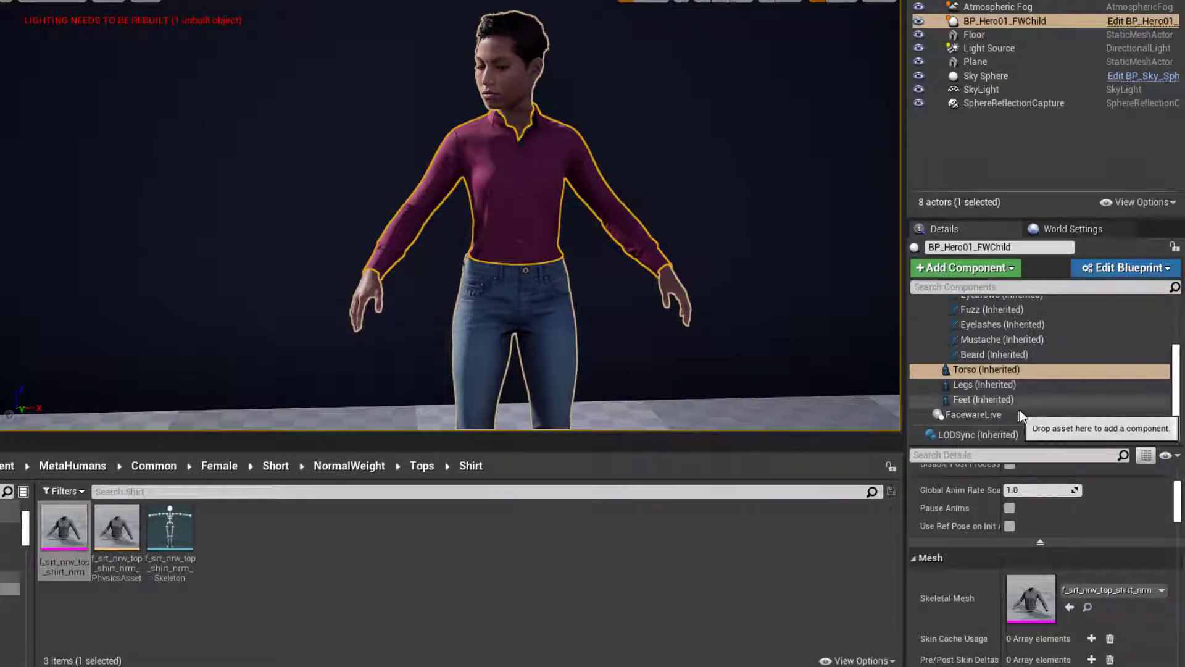
- Export the jeans mesh to FBX and select the Feet component showing f_srt_nrw_shs_boots
click(984, 384)
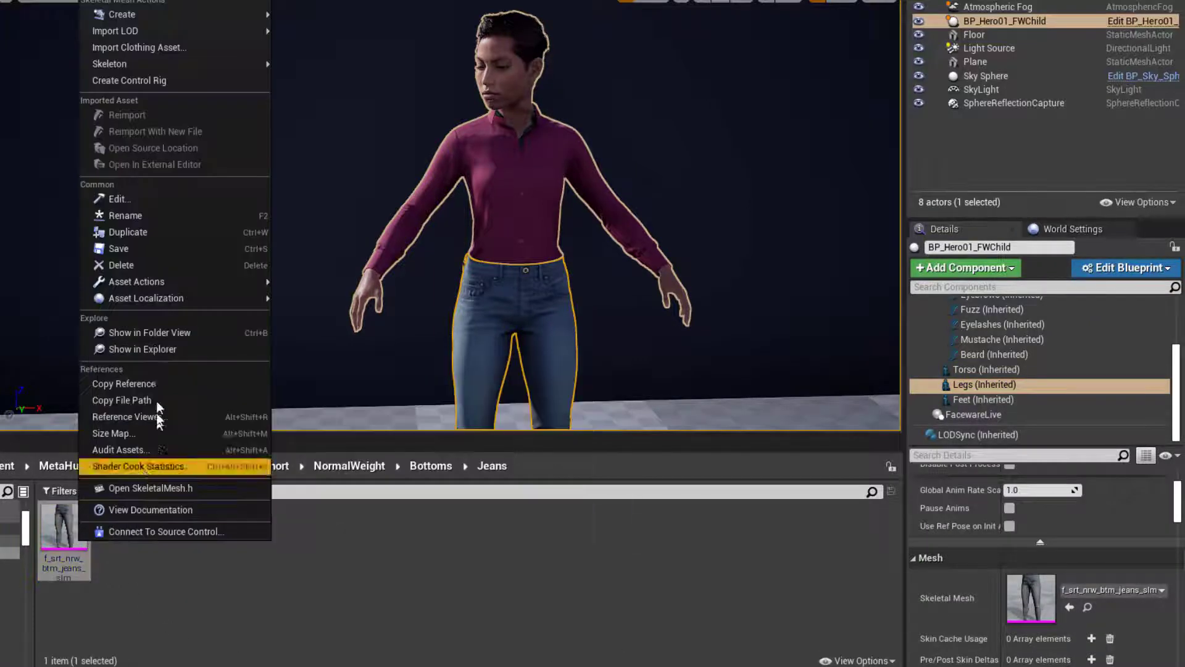
mouse_move(135, 281)
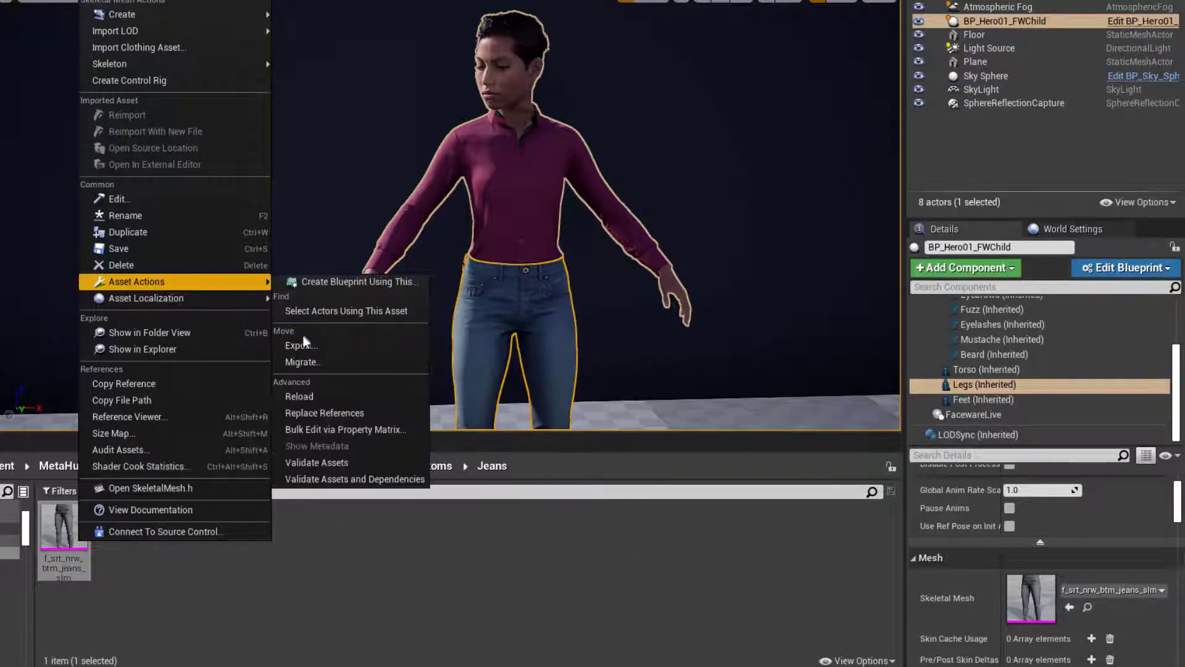
click(302, 345)
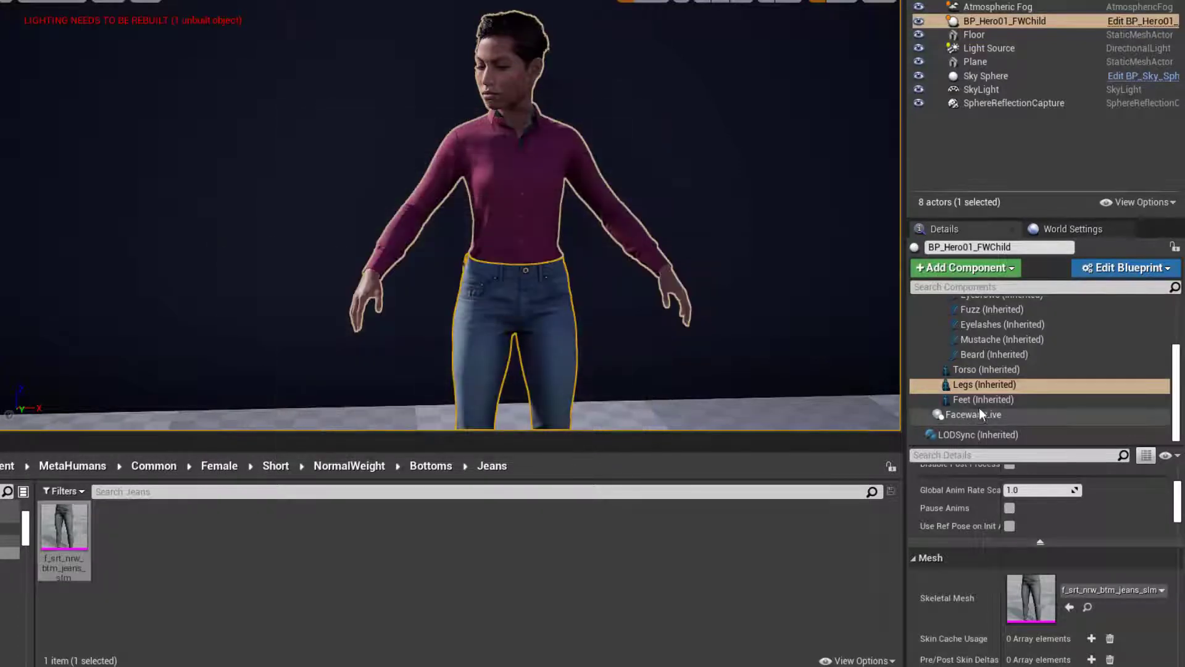
click(983, 399)
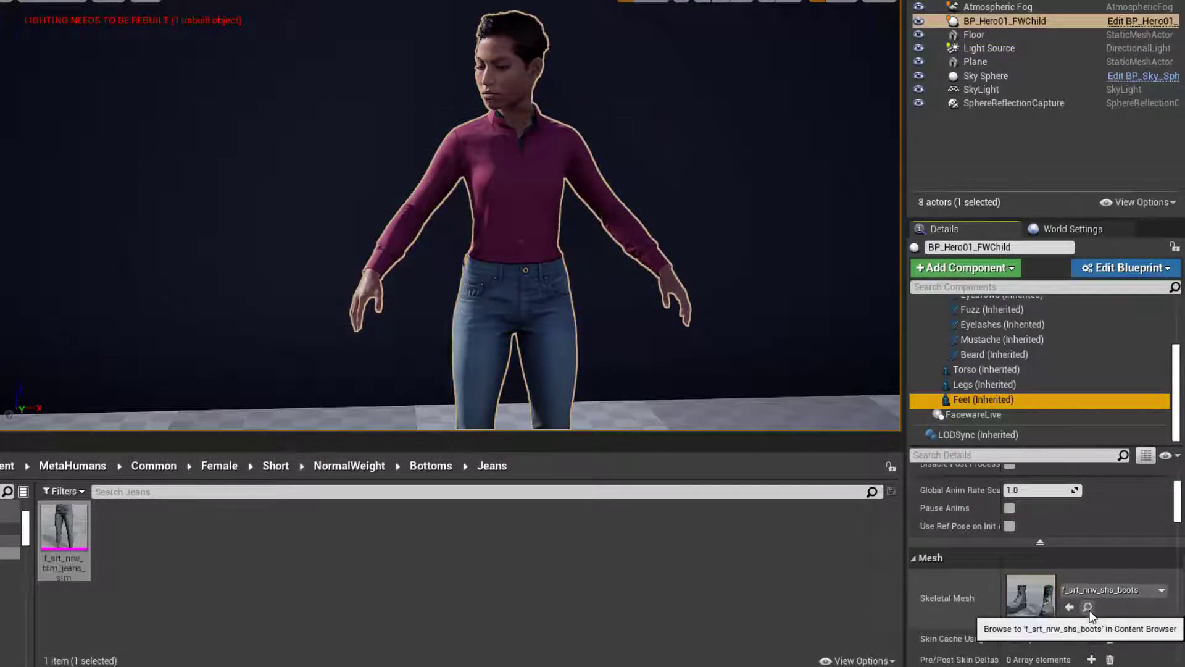
- Export the f_srt_nrw_shs_boots mesh through Asset Actions and save the FBX file
right_click(64, 529)
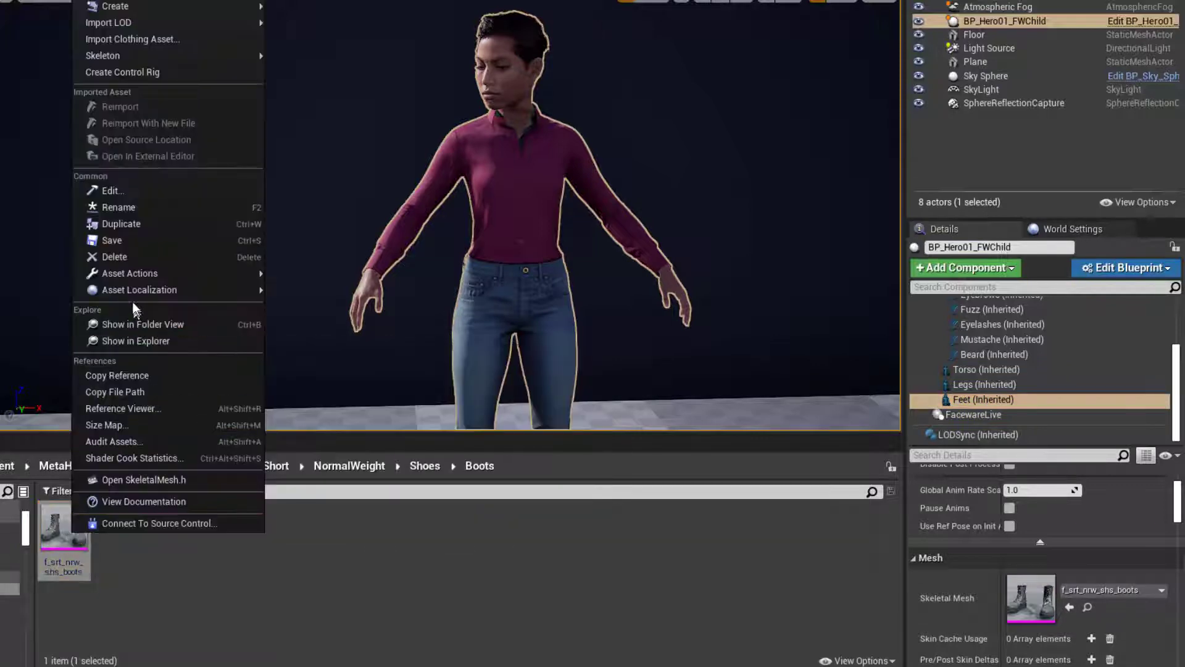
mouse_move(130, 273)
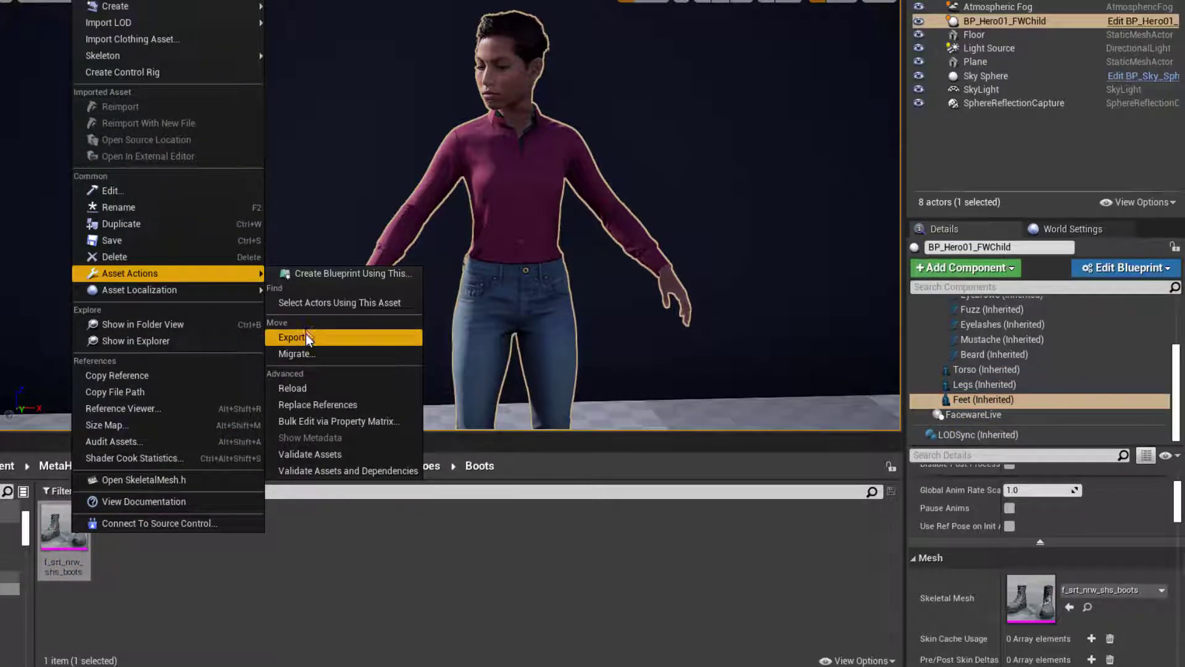
click(292, 337)
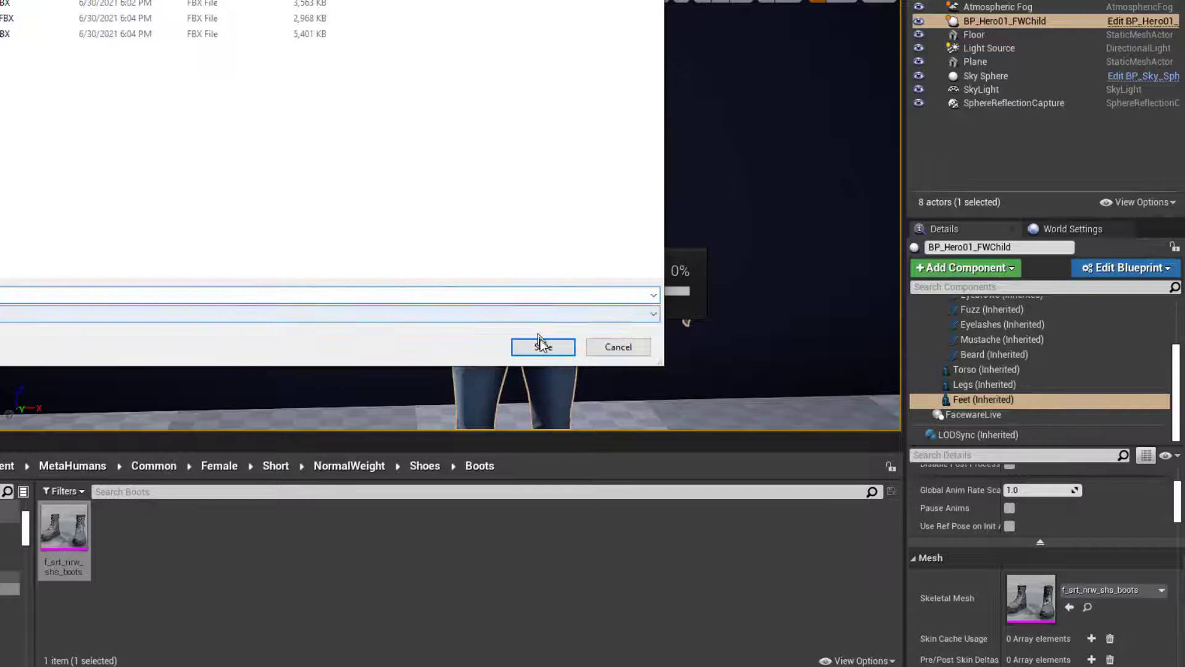
click(543, 347)
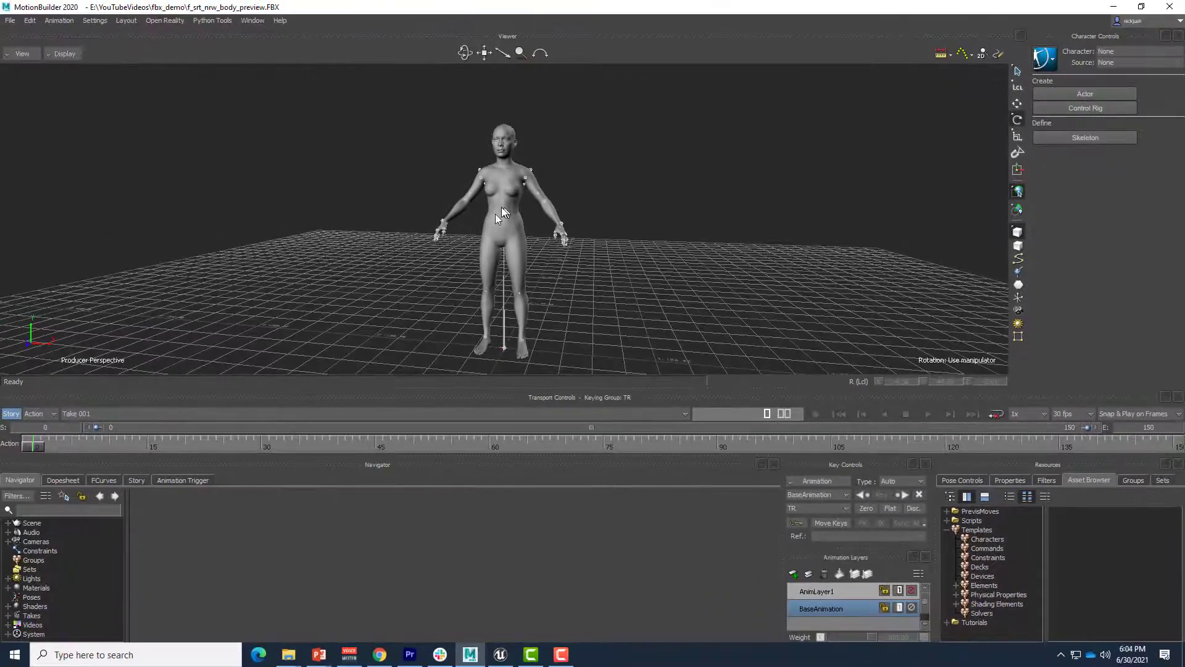
mouse_move(404, 293)
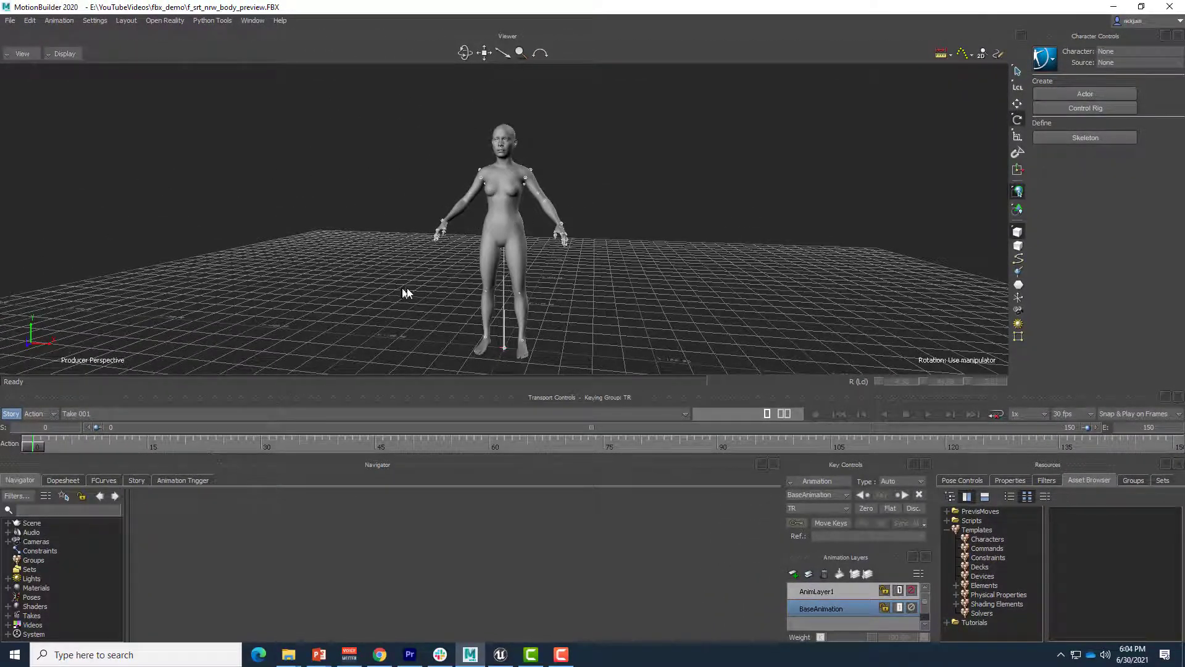
- Expand f_srt_nrw_body_preview in the Navigator, select root and the body mesh, and widen the pane
click(500, 227)
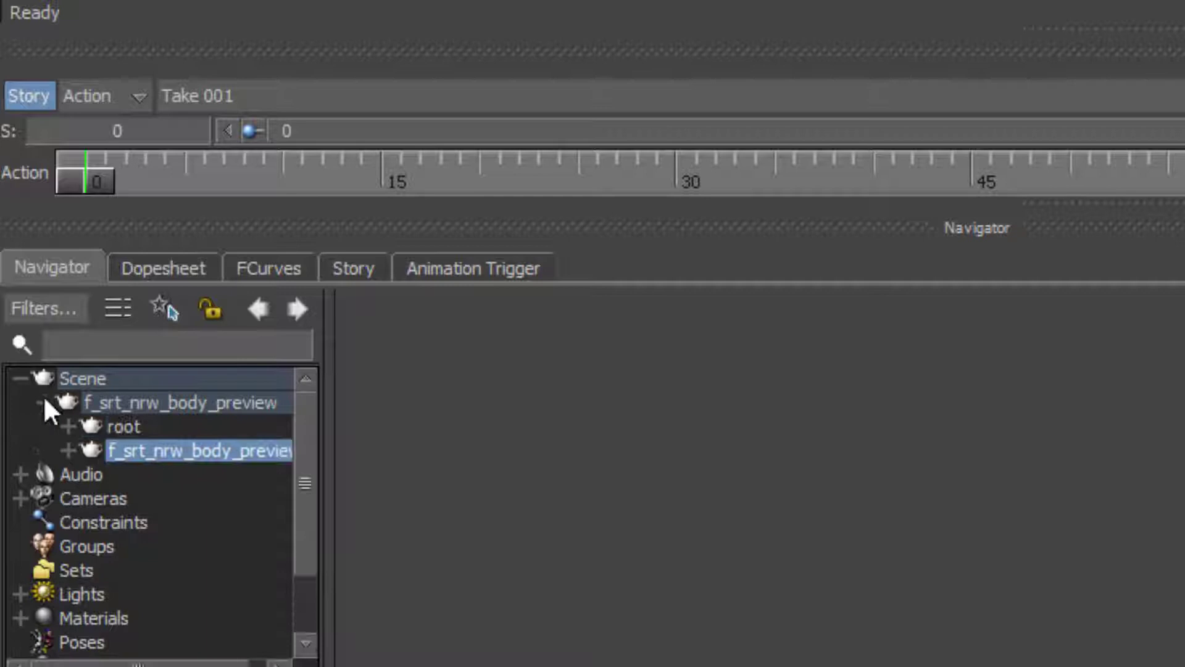
click(123, 426)
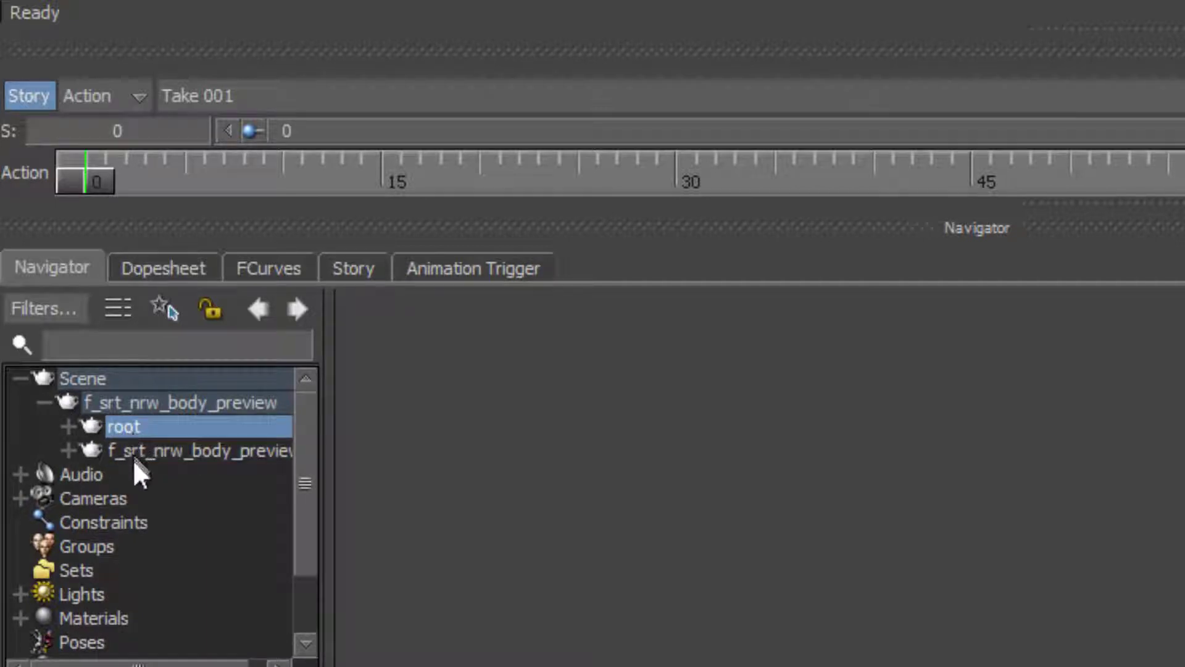
click(200, 450)
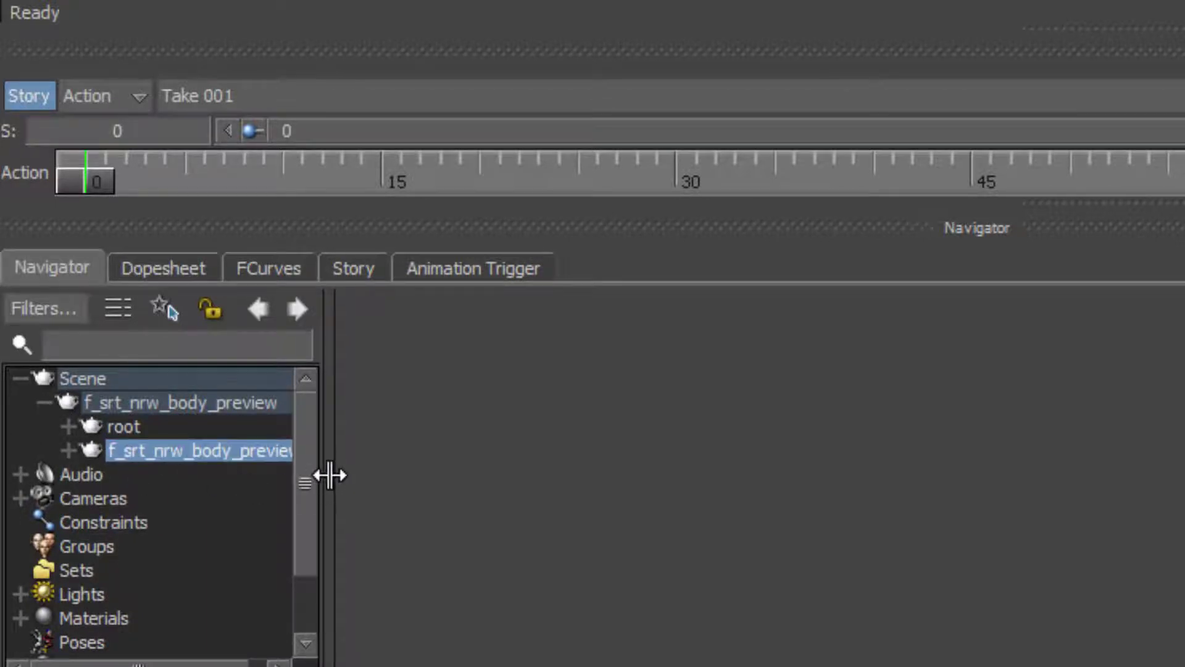
click(125, 426)
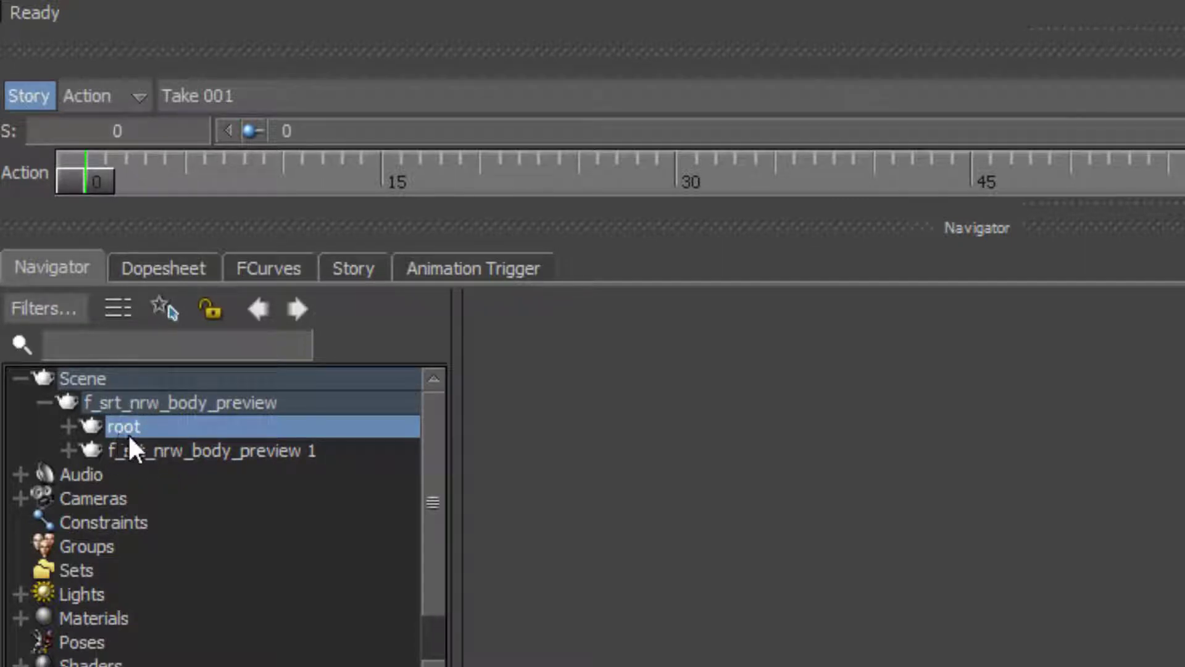
mouse_move(114, 491)
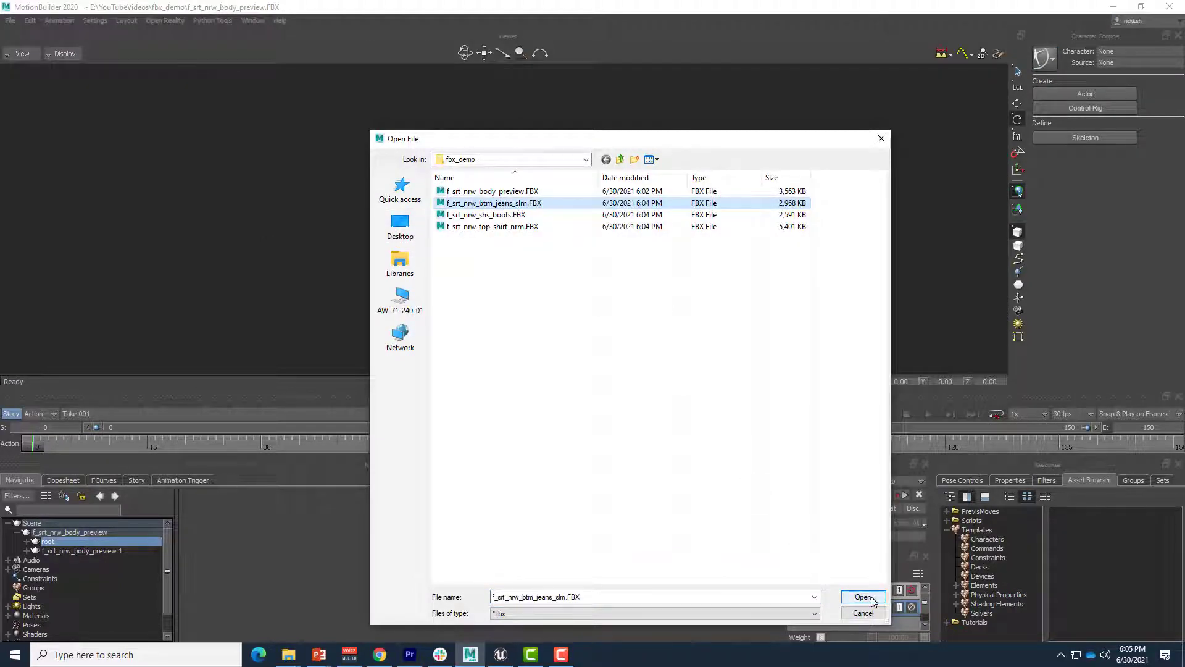
- Merge the f_srt_nrw_btm_jeans_slm FBX without its take, then set the viewer to X-Ray display
click(862, 596)
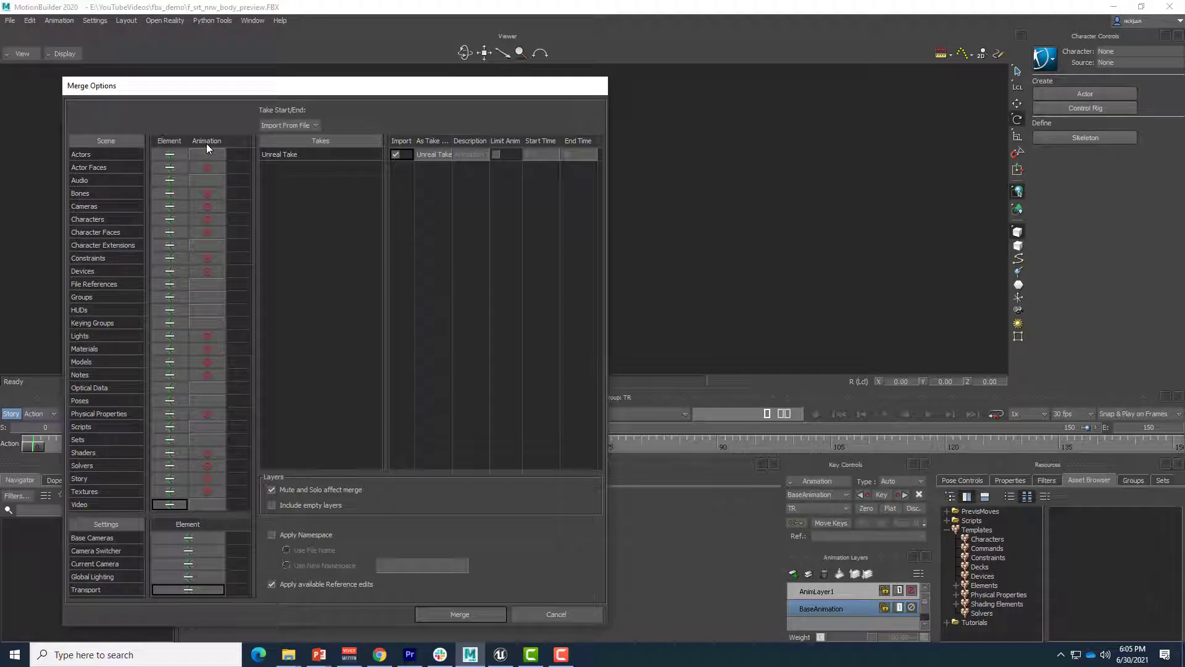
click(394, 155)
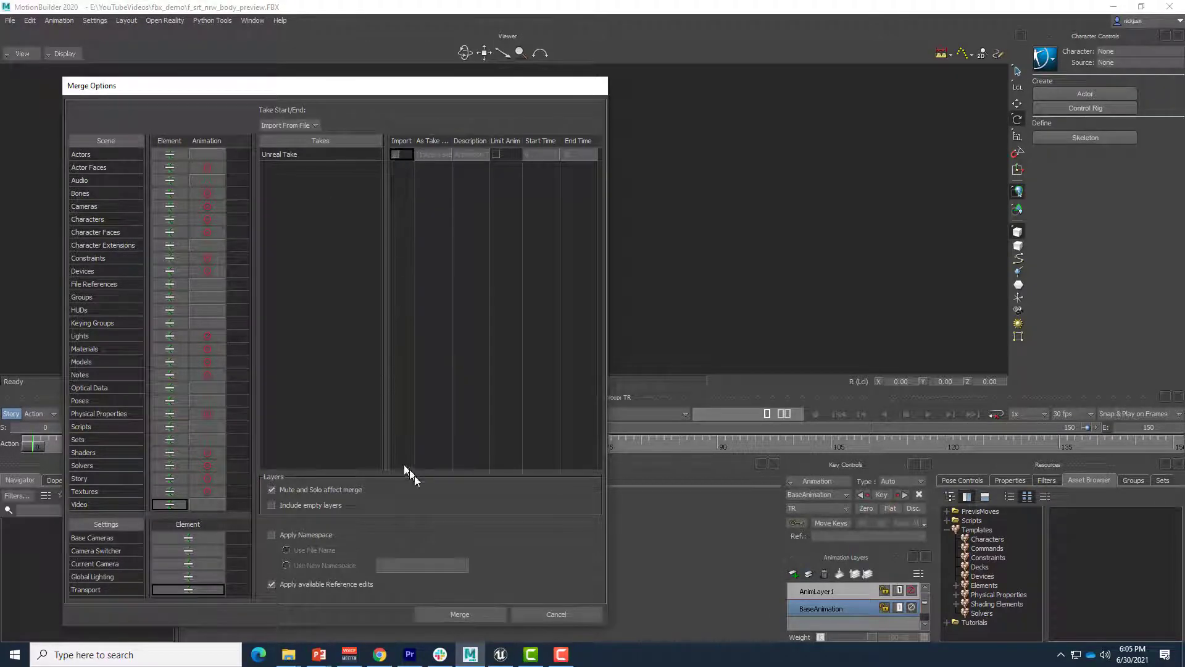
click(459, 613)
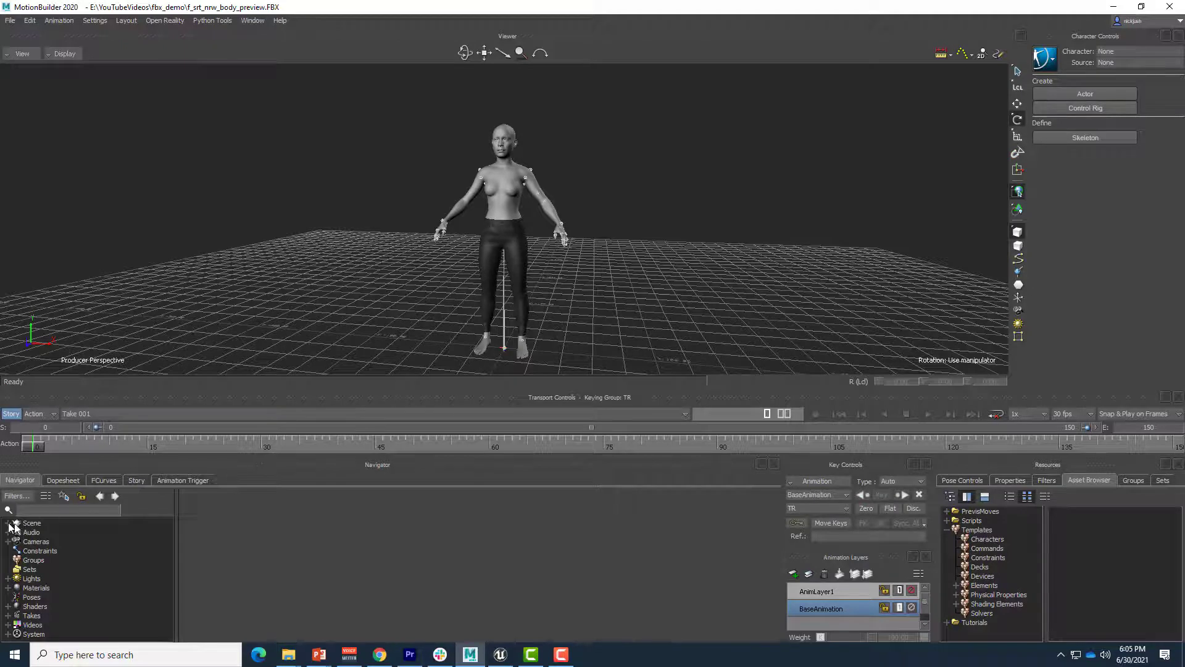
click(64, 53)
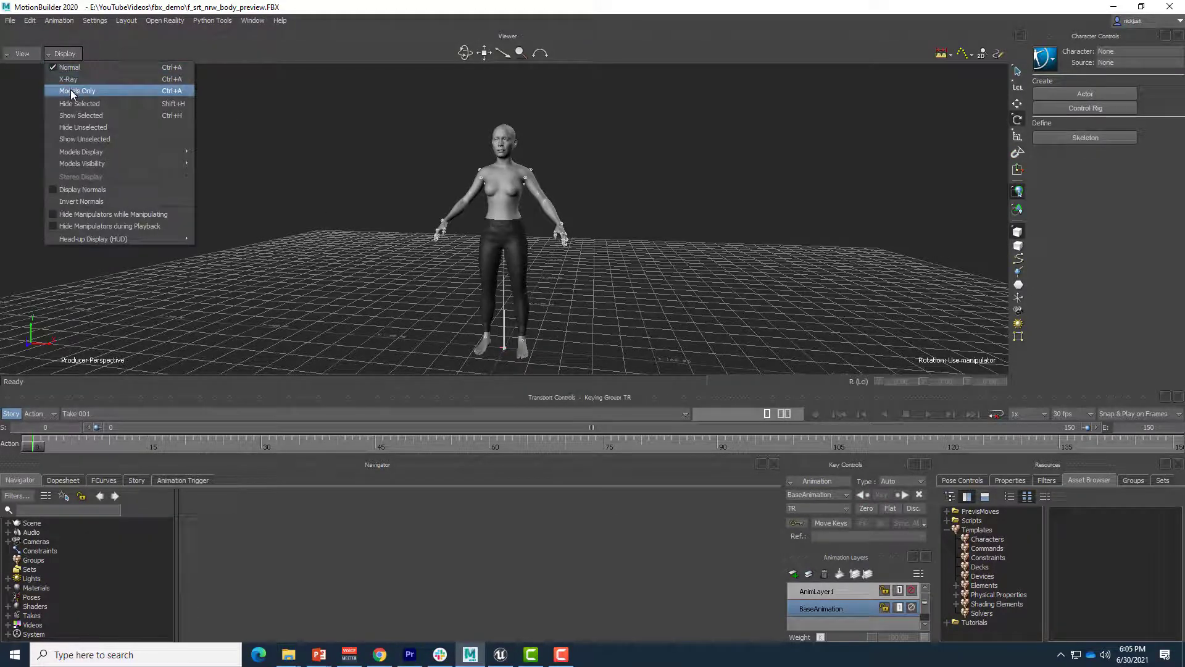
click(68, 78)
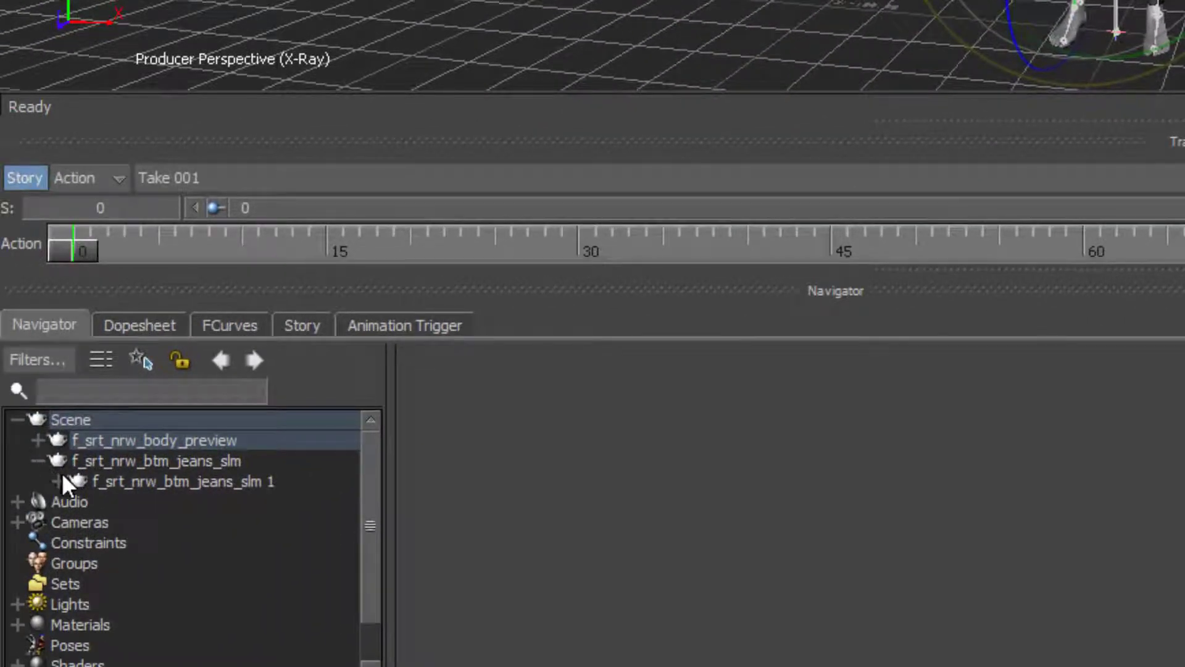
- Expand the jeans and body preview nodes, revealing the M_btm_jeans_slm_custom material
click(63, 482)
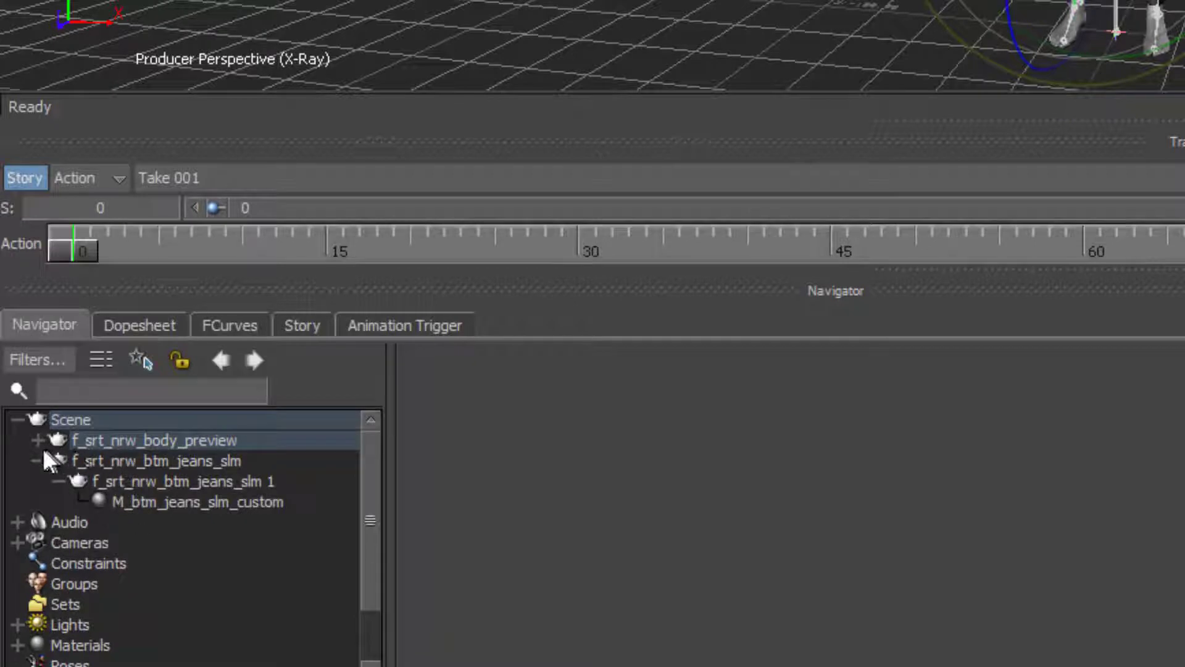
click(34, 440)
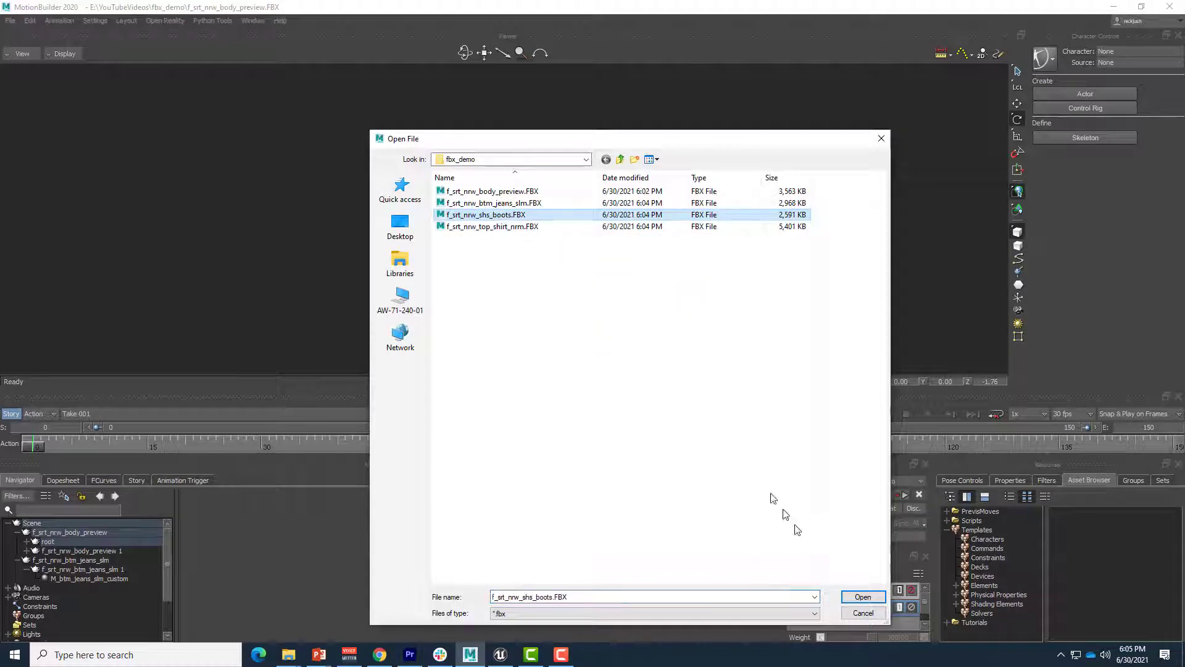
- Merge the f_srt_nrw_shs_boots FBX into the scene, skipping its animation take
click(862, 597)
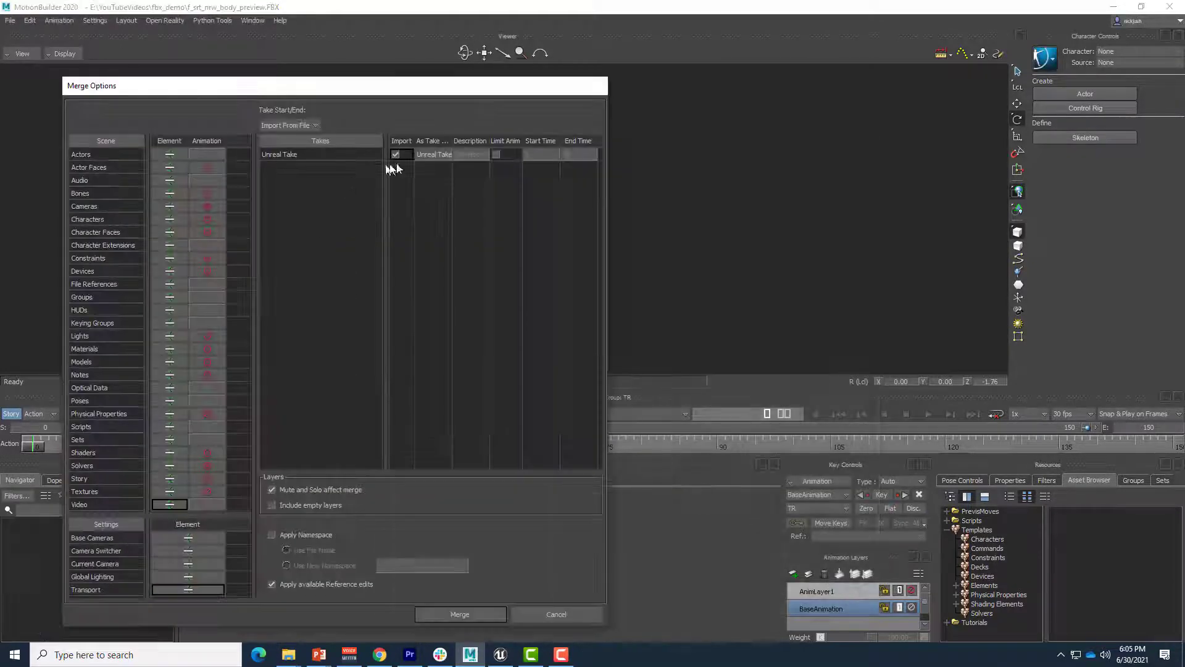
click(459, 613)
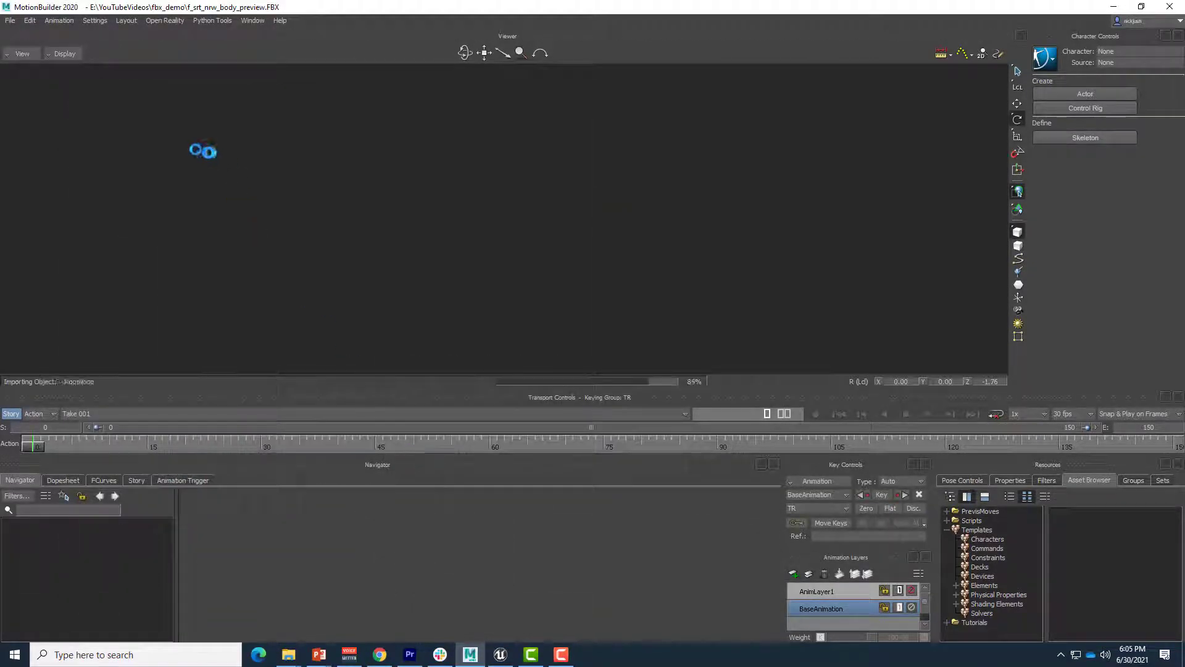
click(10, 20)
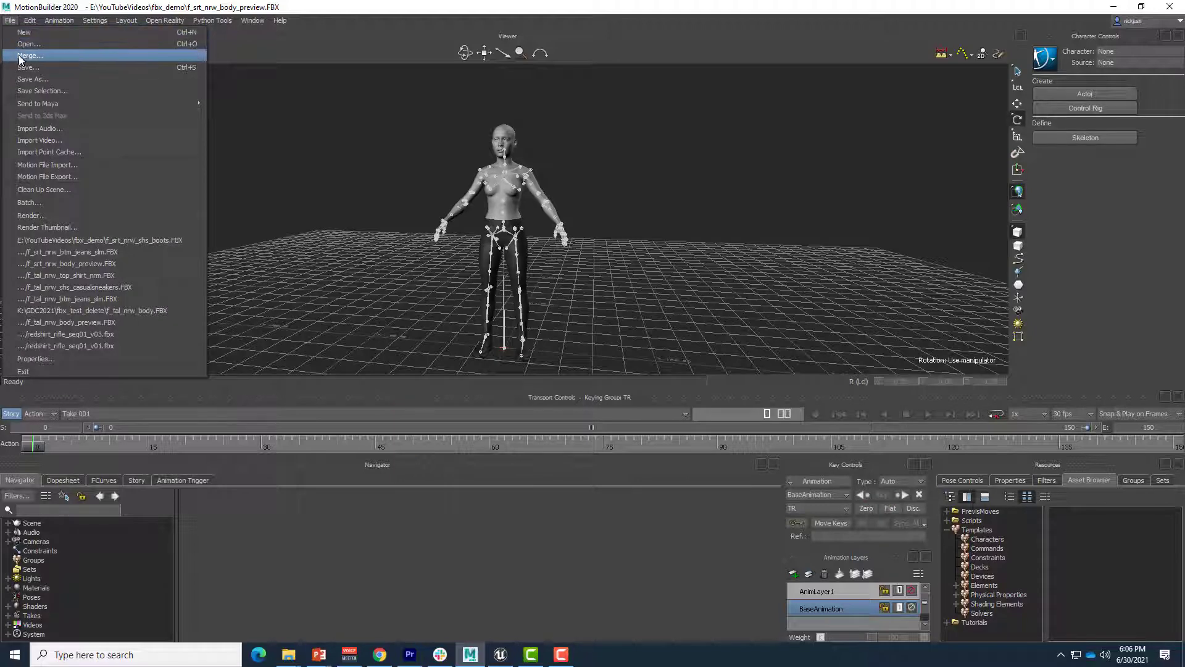
- Merge f_srt_nrw_top_shirt_nrm.FBX into the scene without importing its take
click(30, 55)
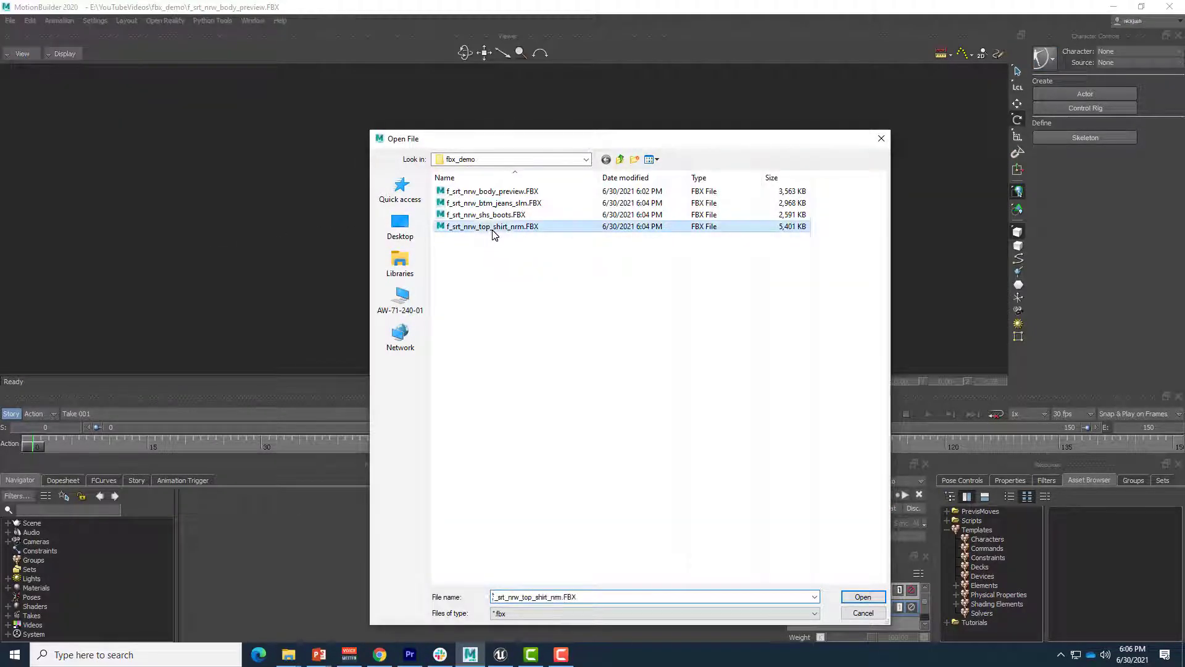
click(862, 596)
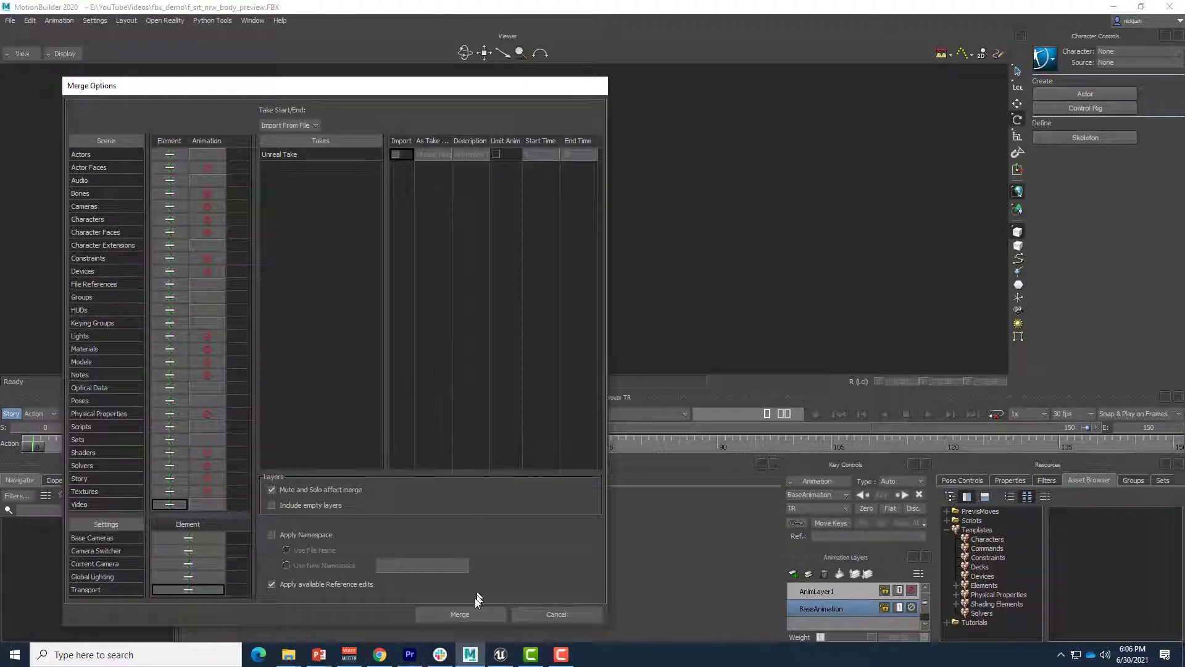
click(459, 614)
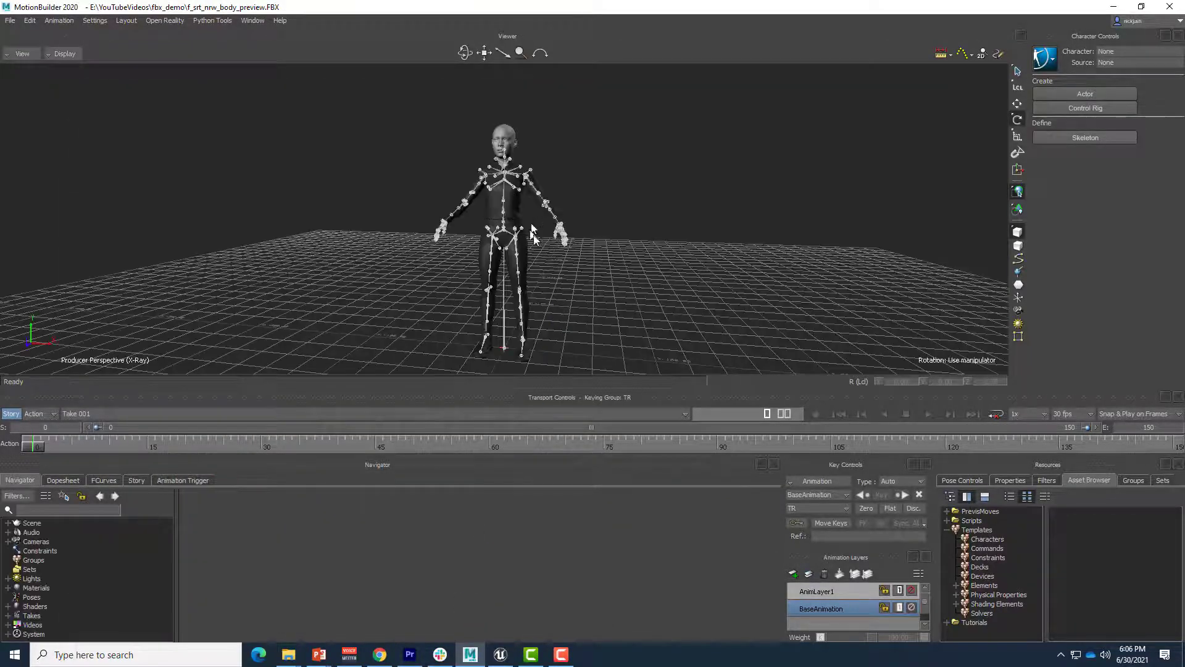